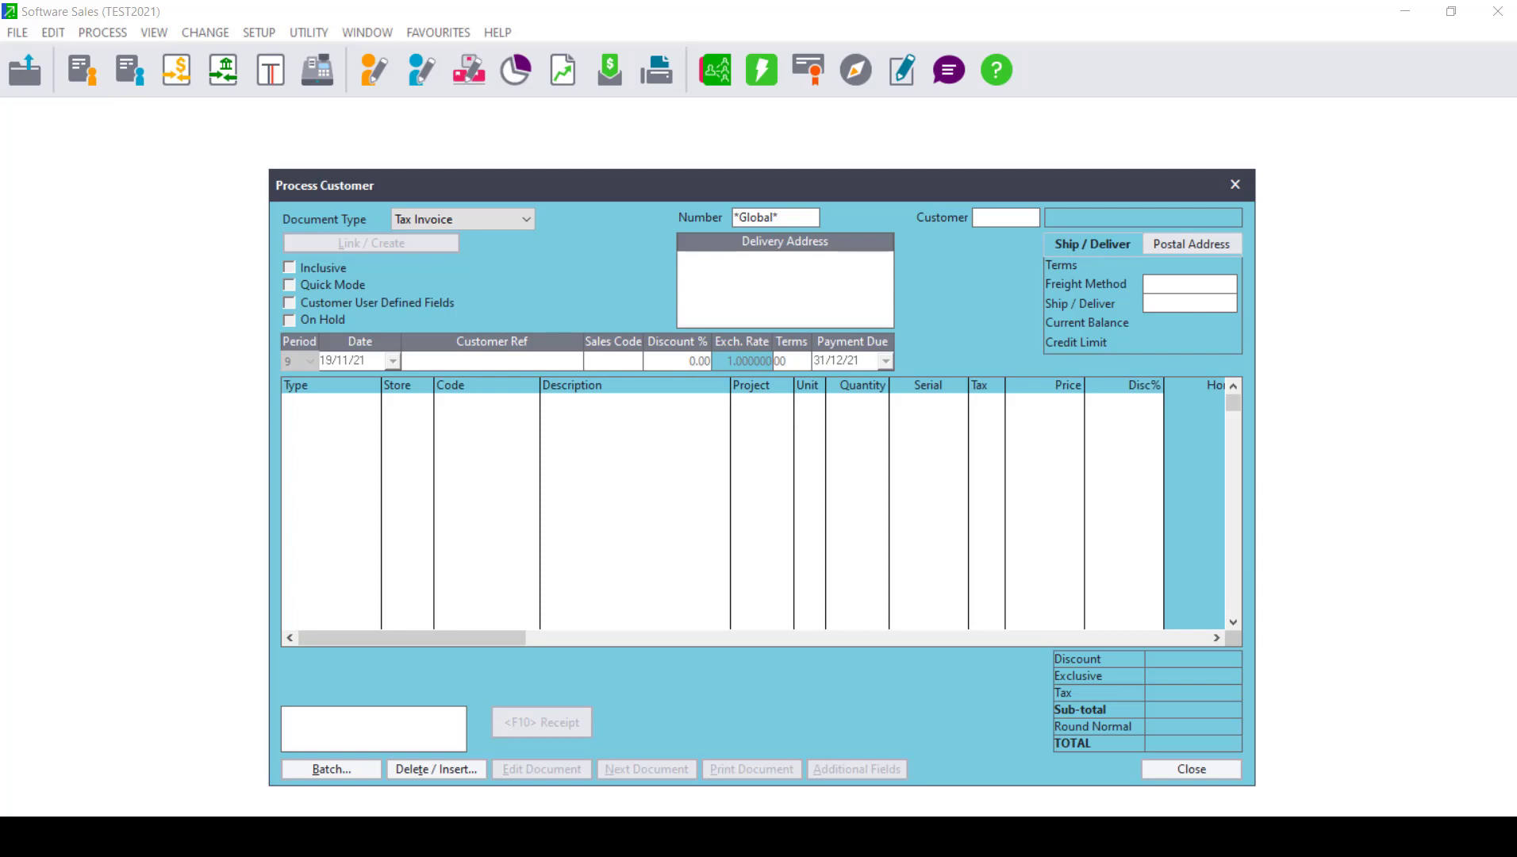
mouse_move(864, 355)
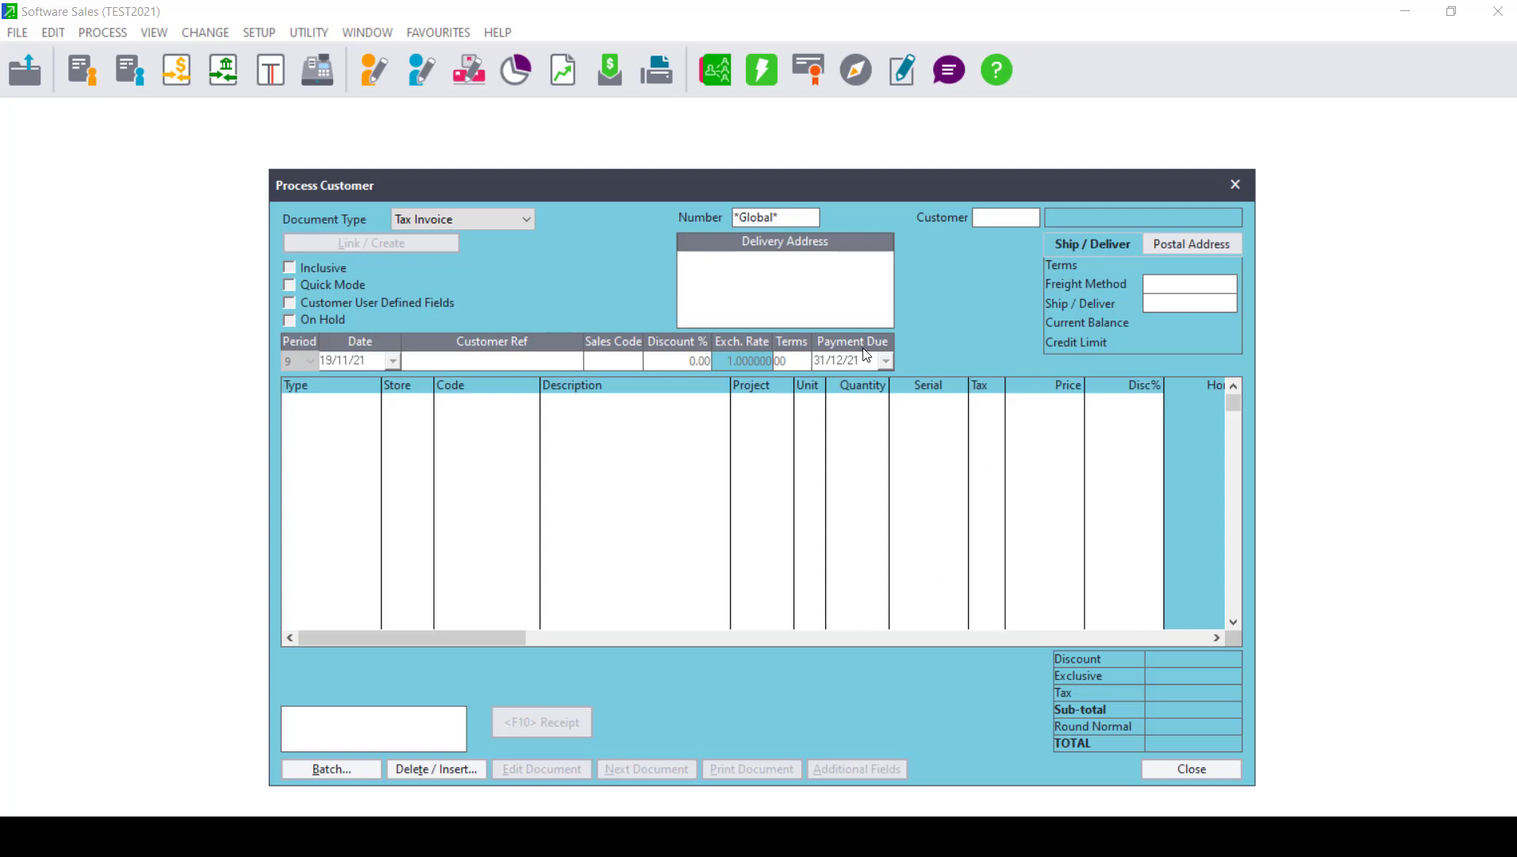
Pick customer BRU001 for a new tax invoice, declining to link quotations and sales orders
click(774, 216)
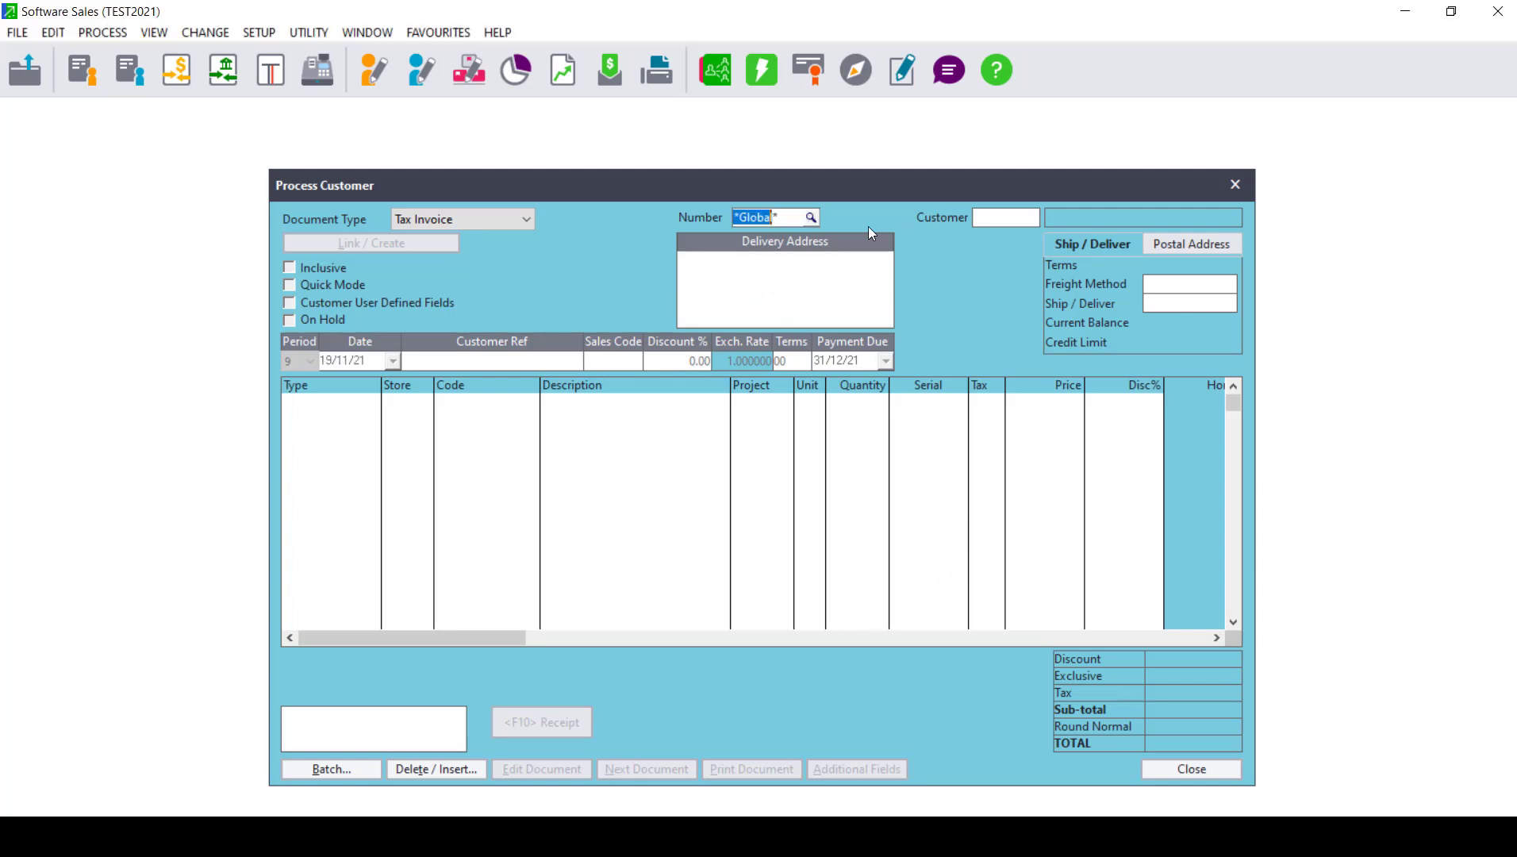
click(811, 217)
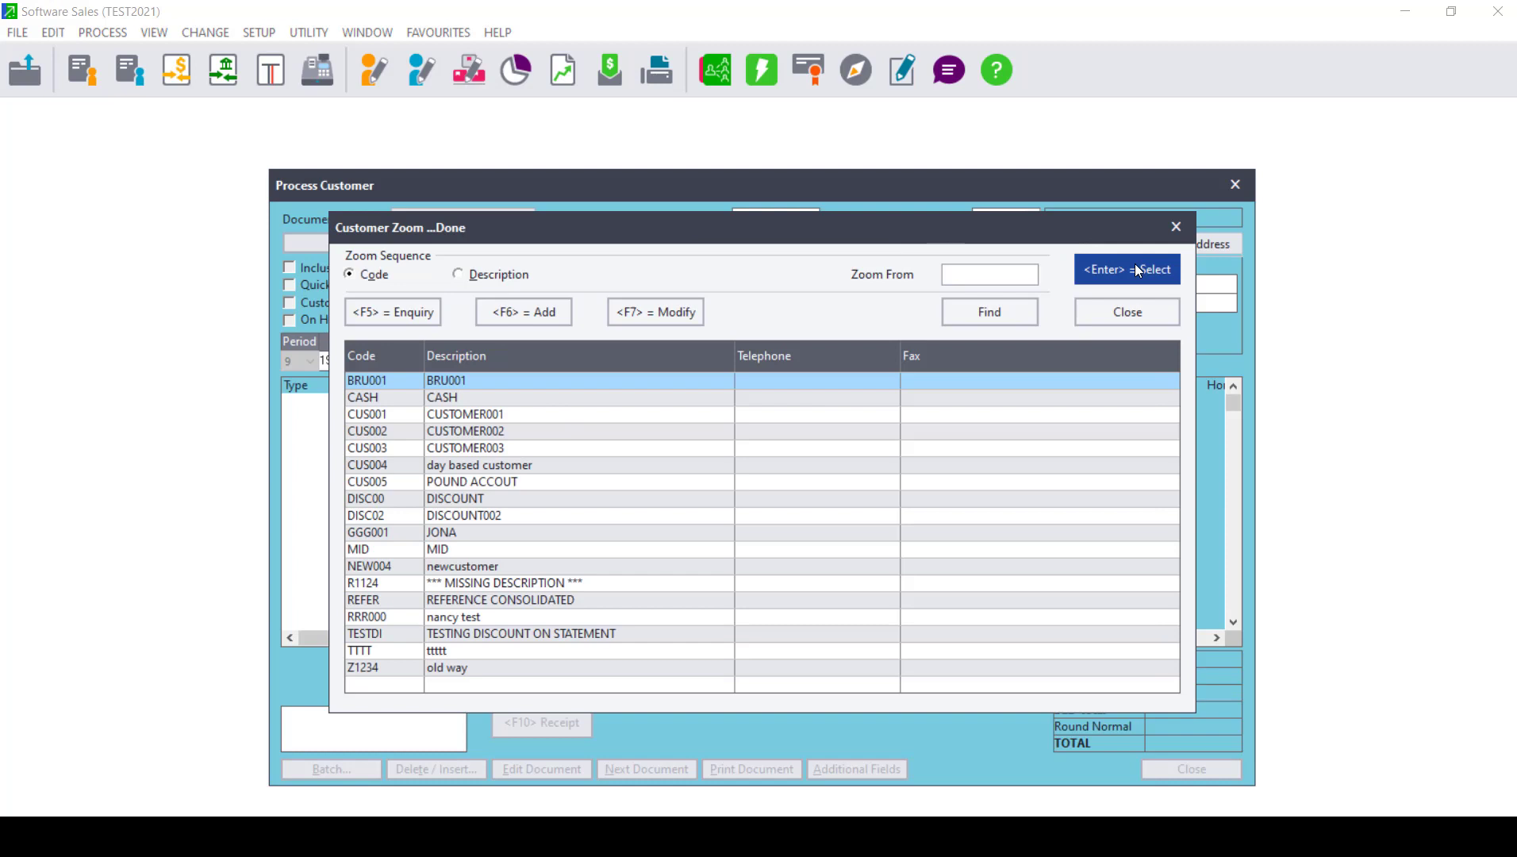
click(1126, 269)
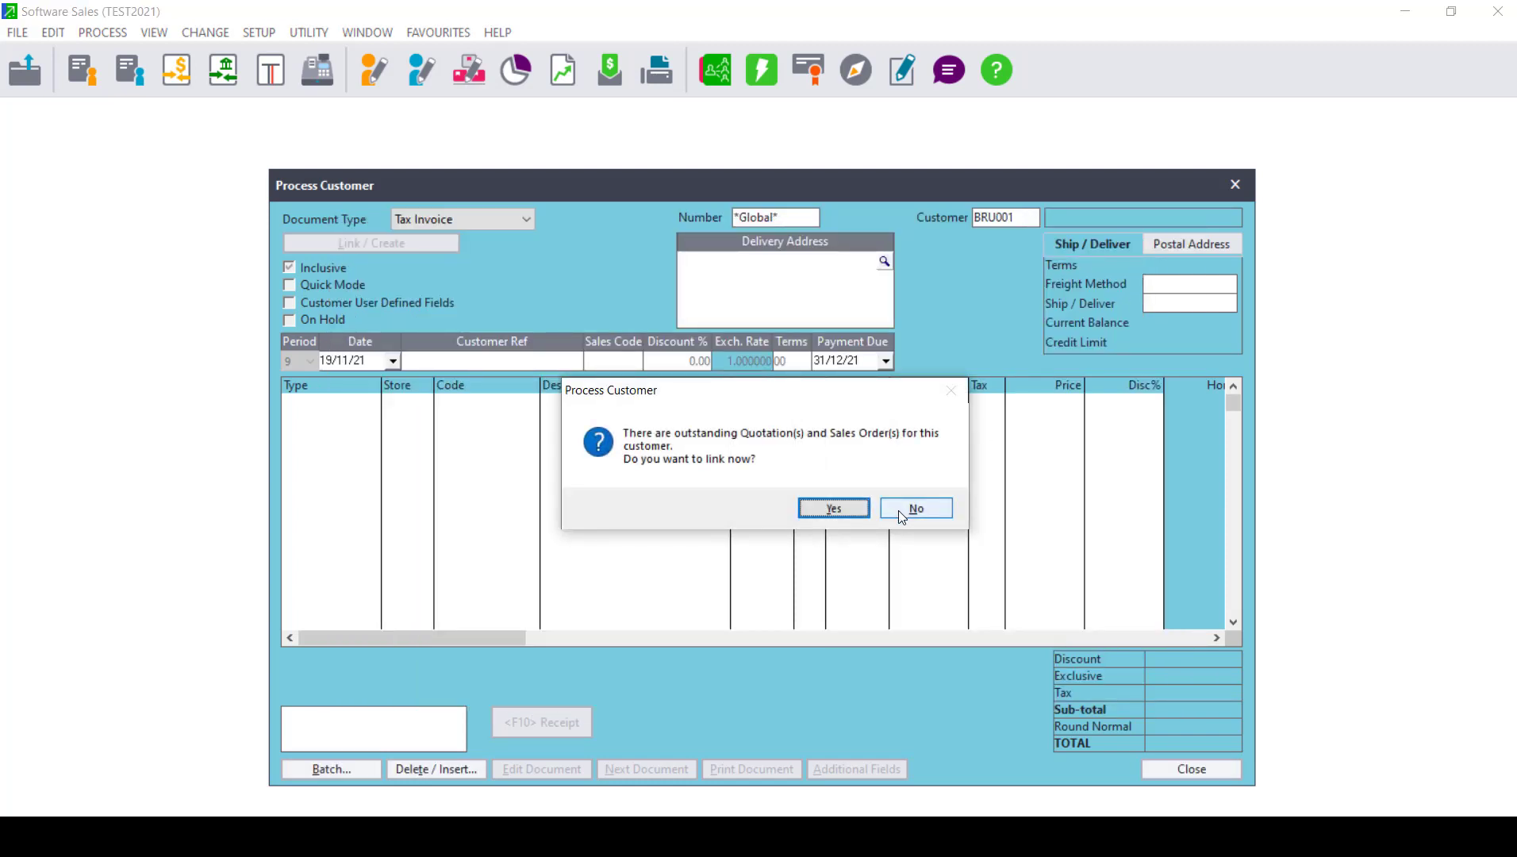
click(914, 508)
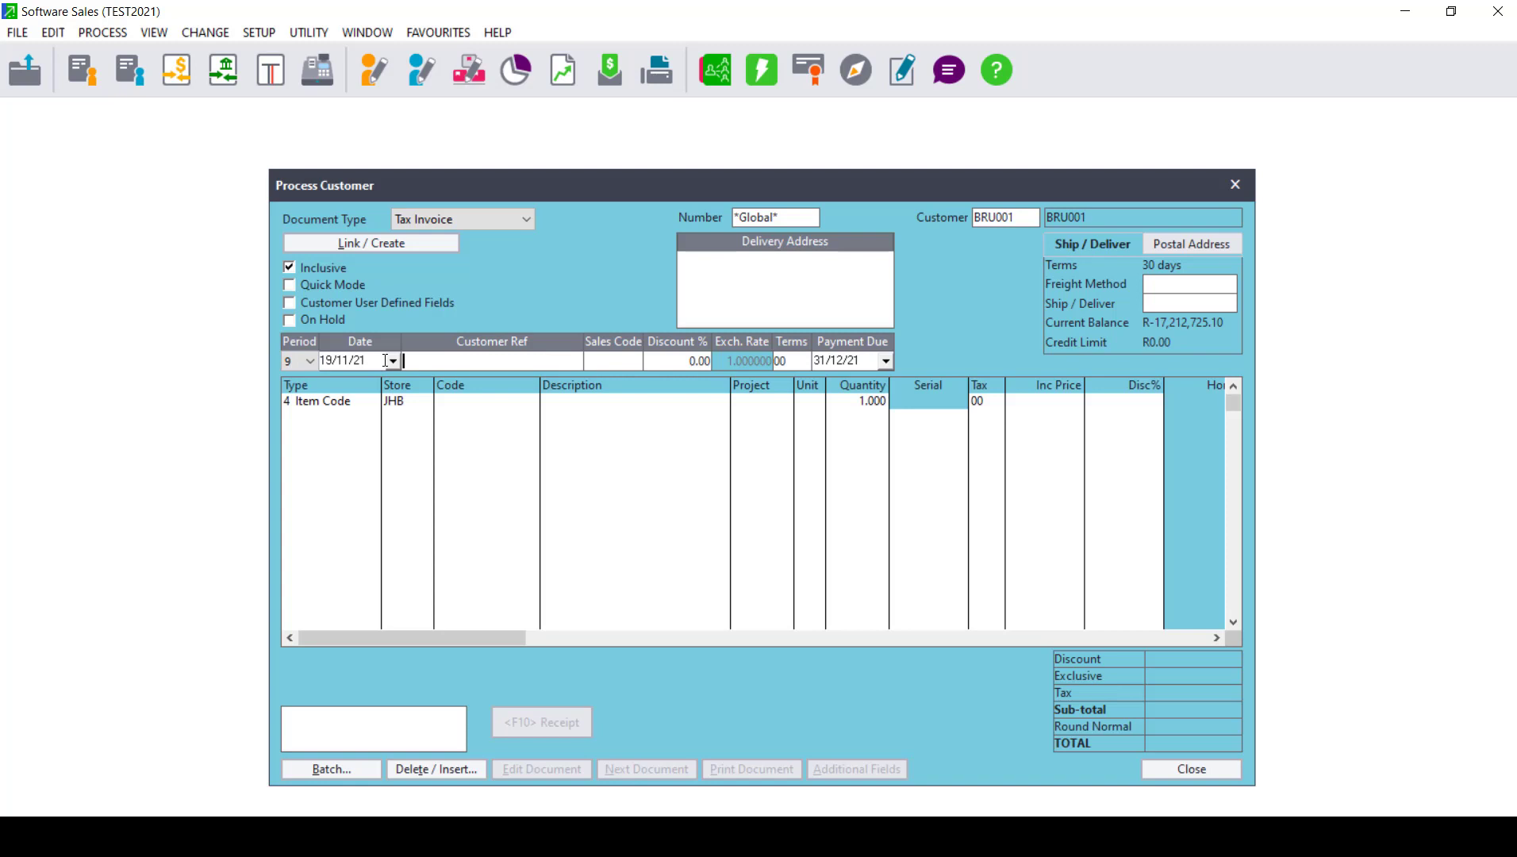
Change the invoice date to 10/12/21 and accept the out-of-period warning
click(392, 361)
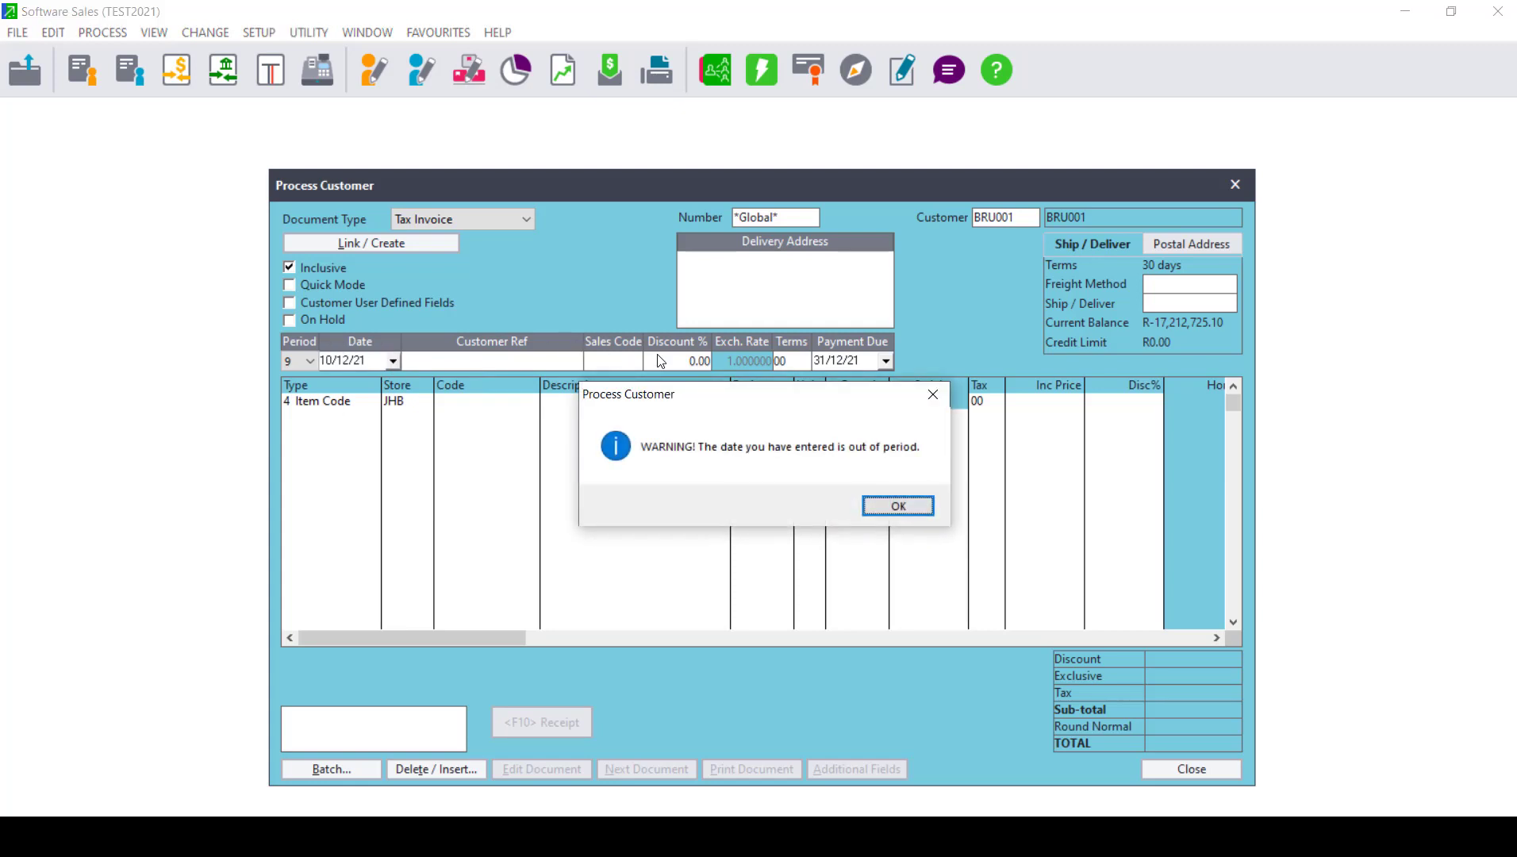
mouse_move(770, 510)
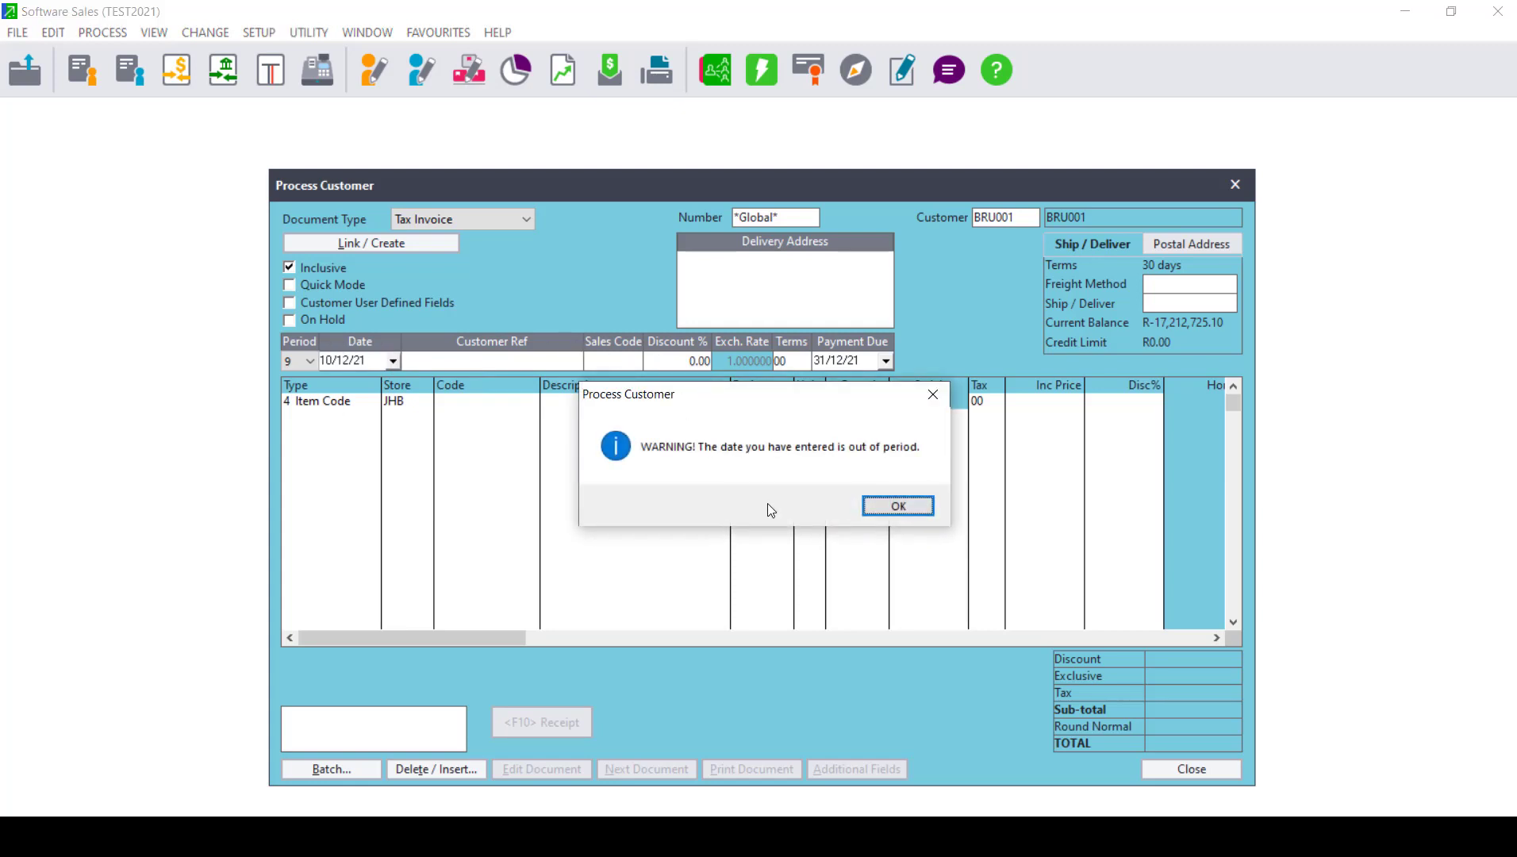
mouse_move(828, 481)
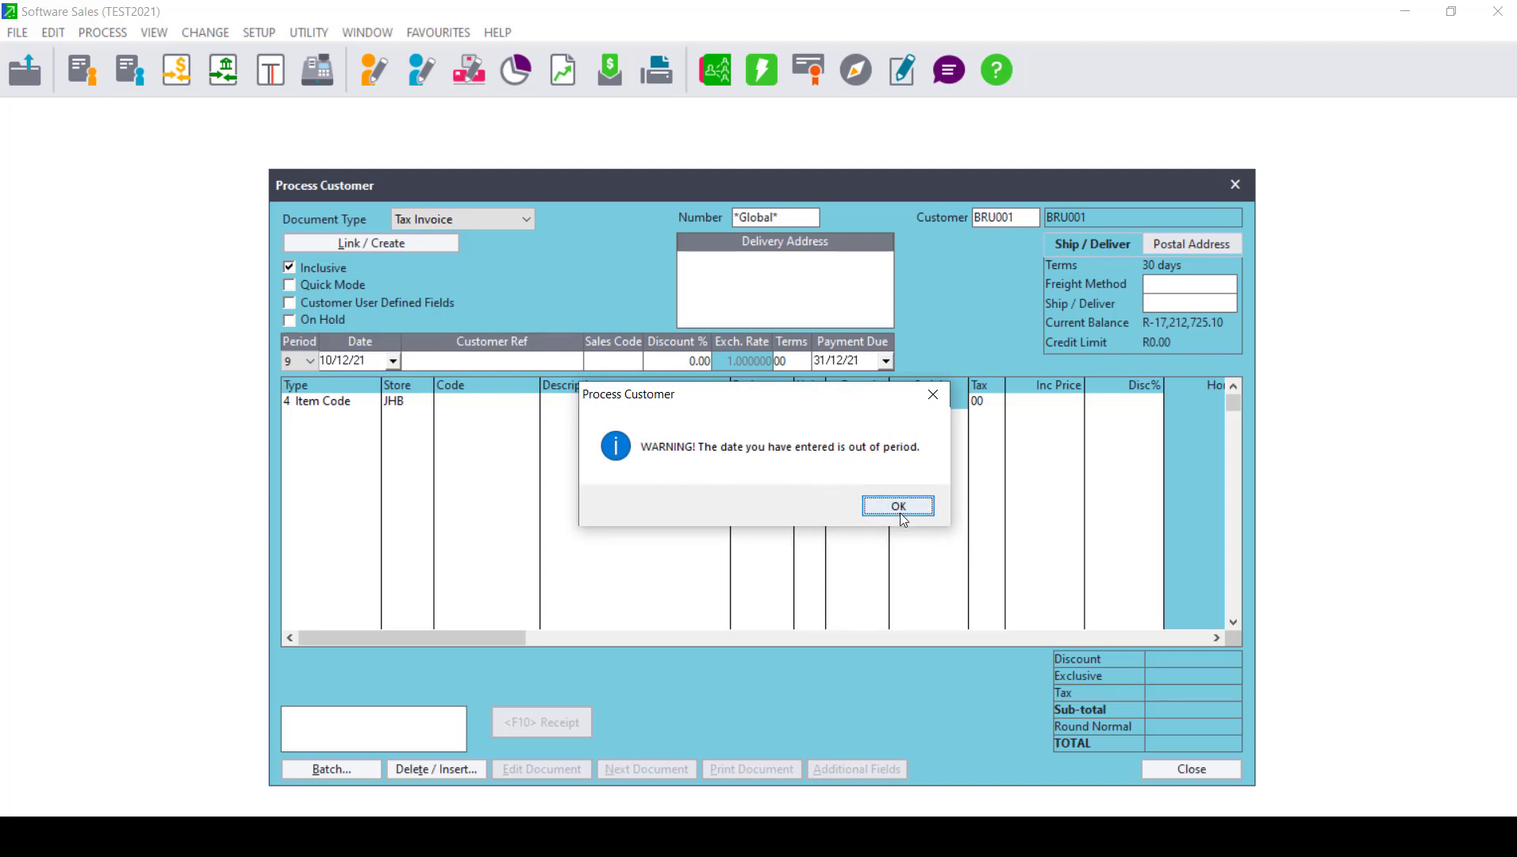
click(897, 506)
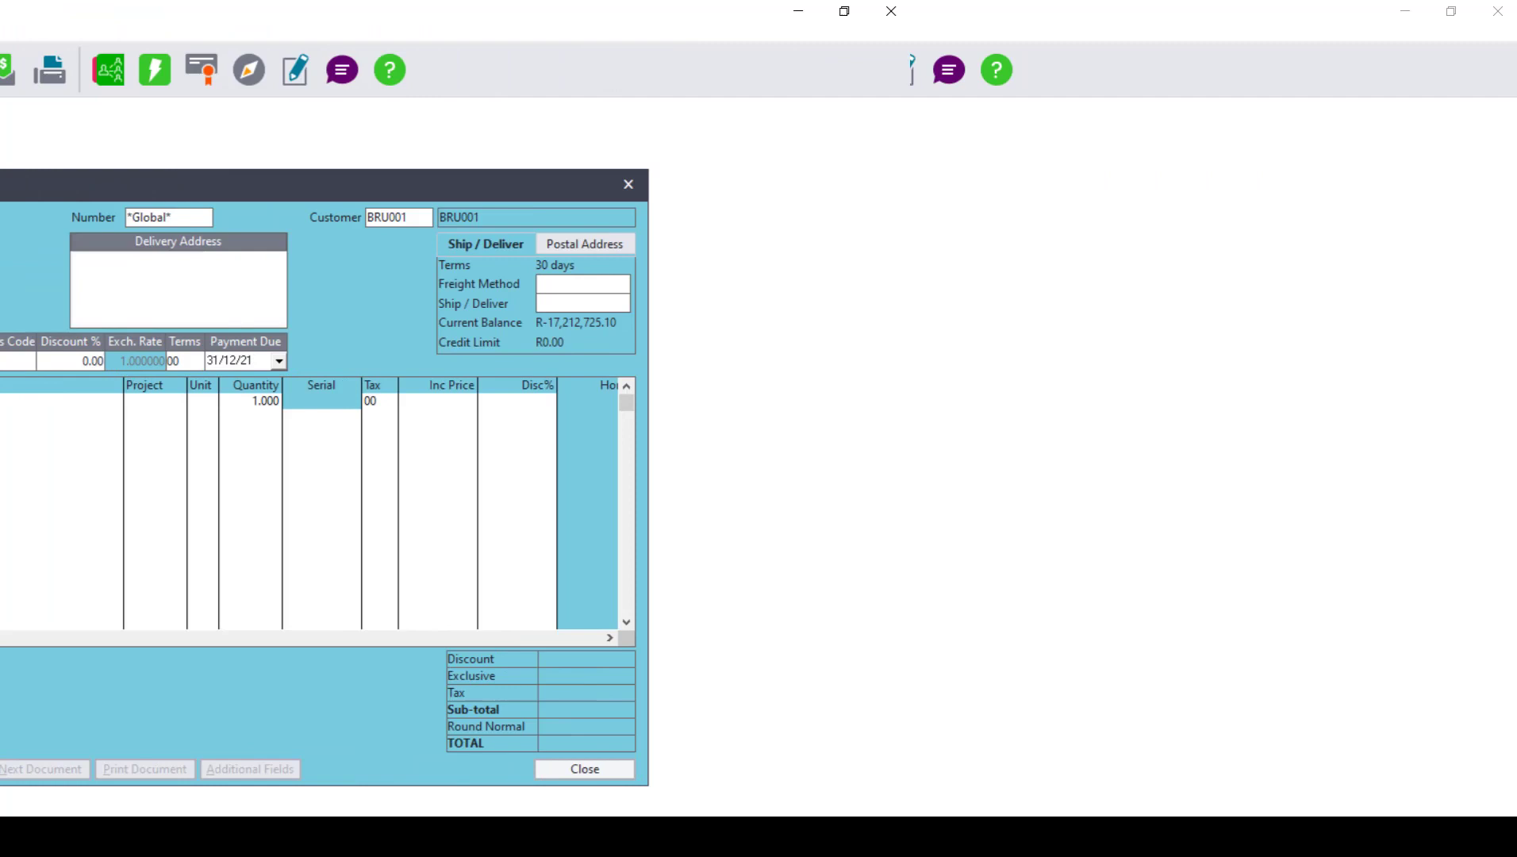
Close the unfinished invoice without saving and bring up the View menu
click(584, 769)
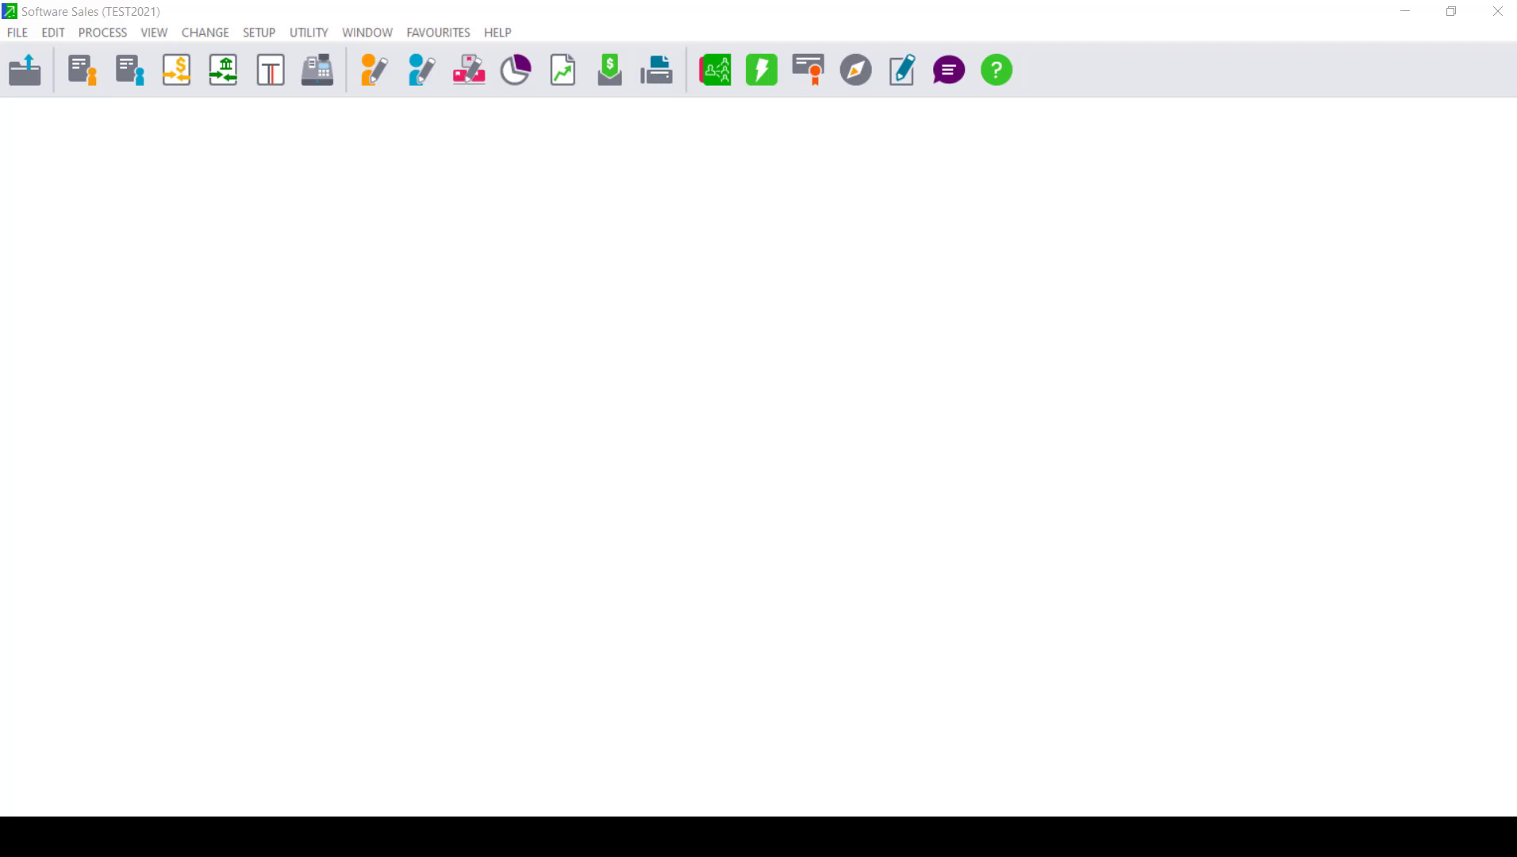
click(153, 32)
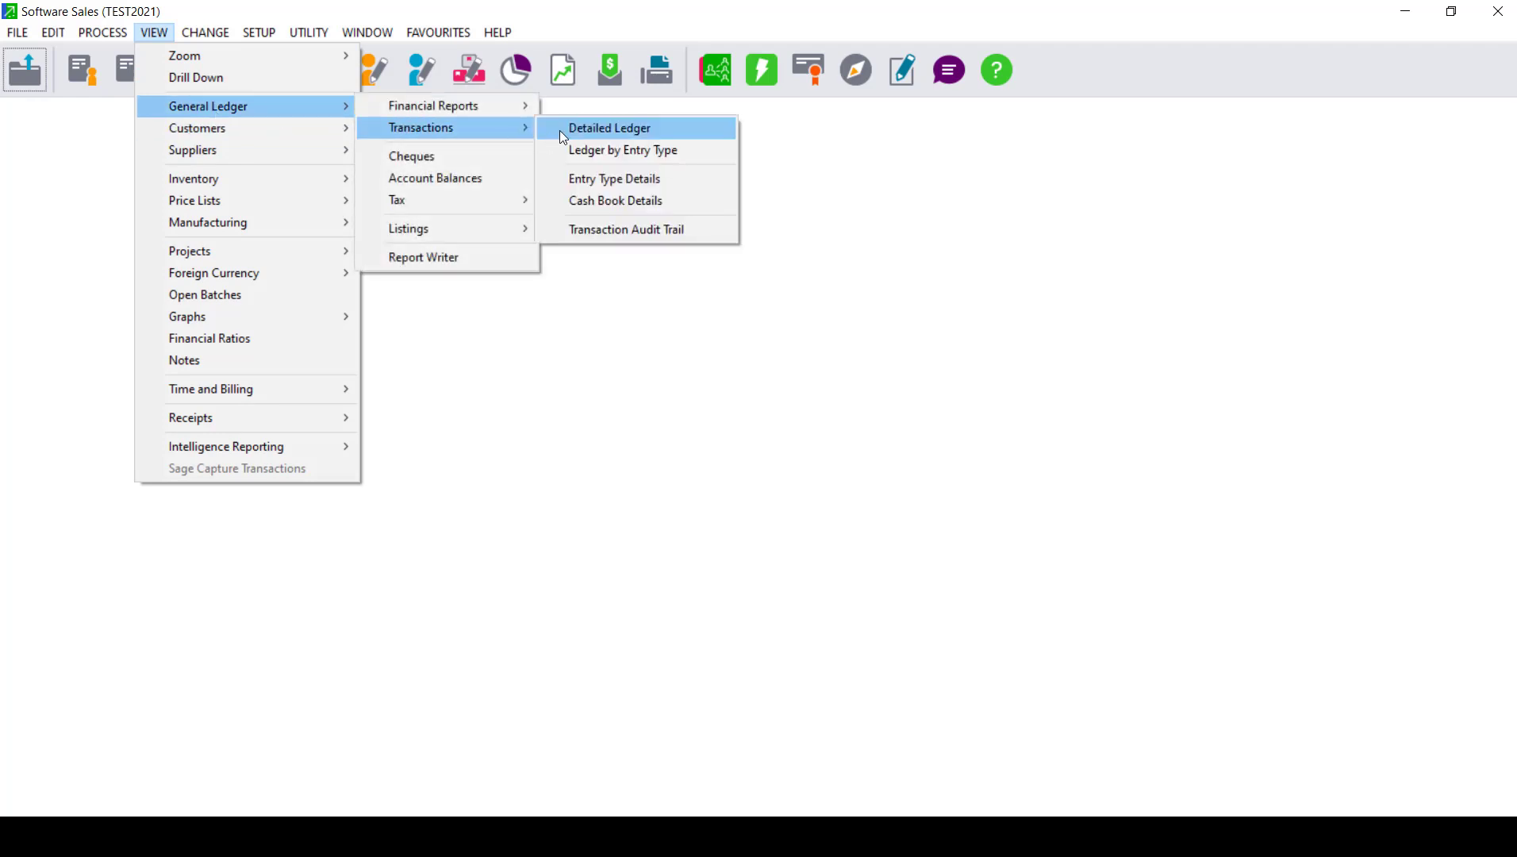
mouse_move(595, 133)
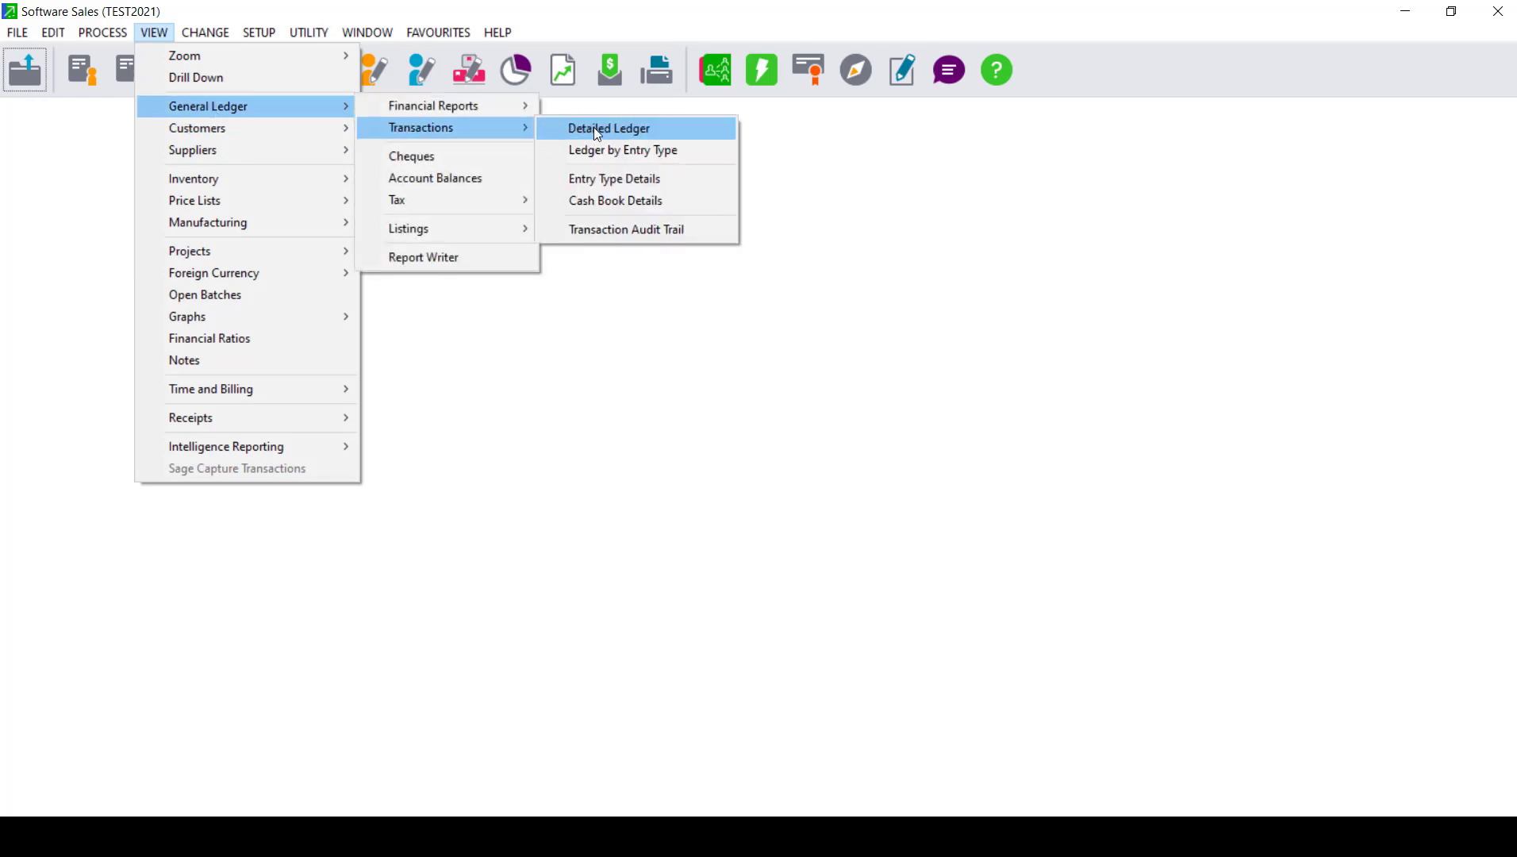
Run the Detailed Ledger report for account 1000 to 1000, period 09 November
click(609, 128)
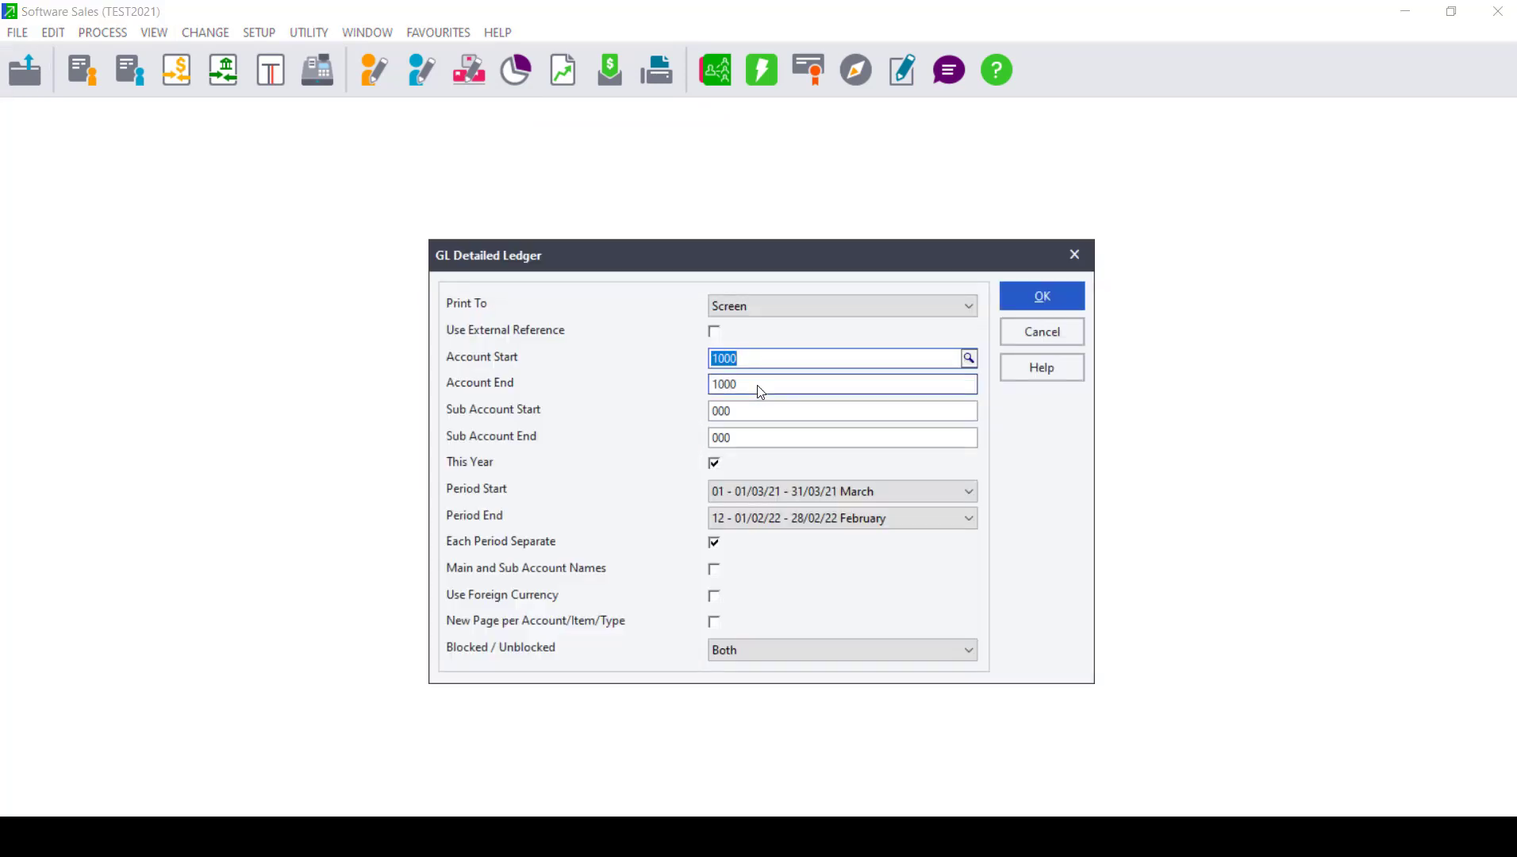
click(838, 383)
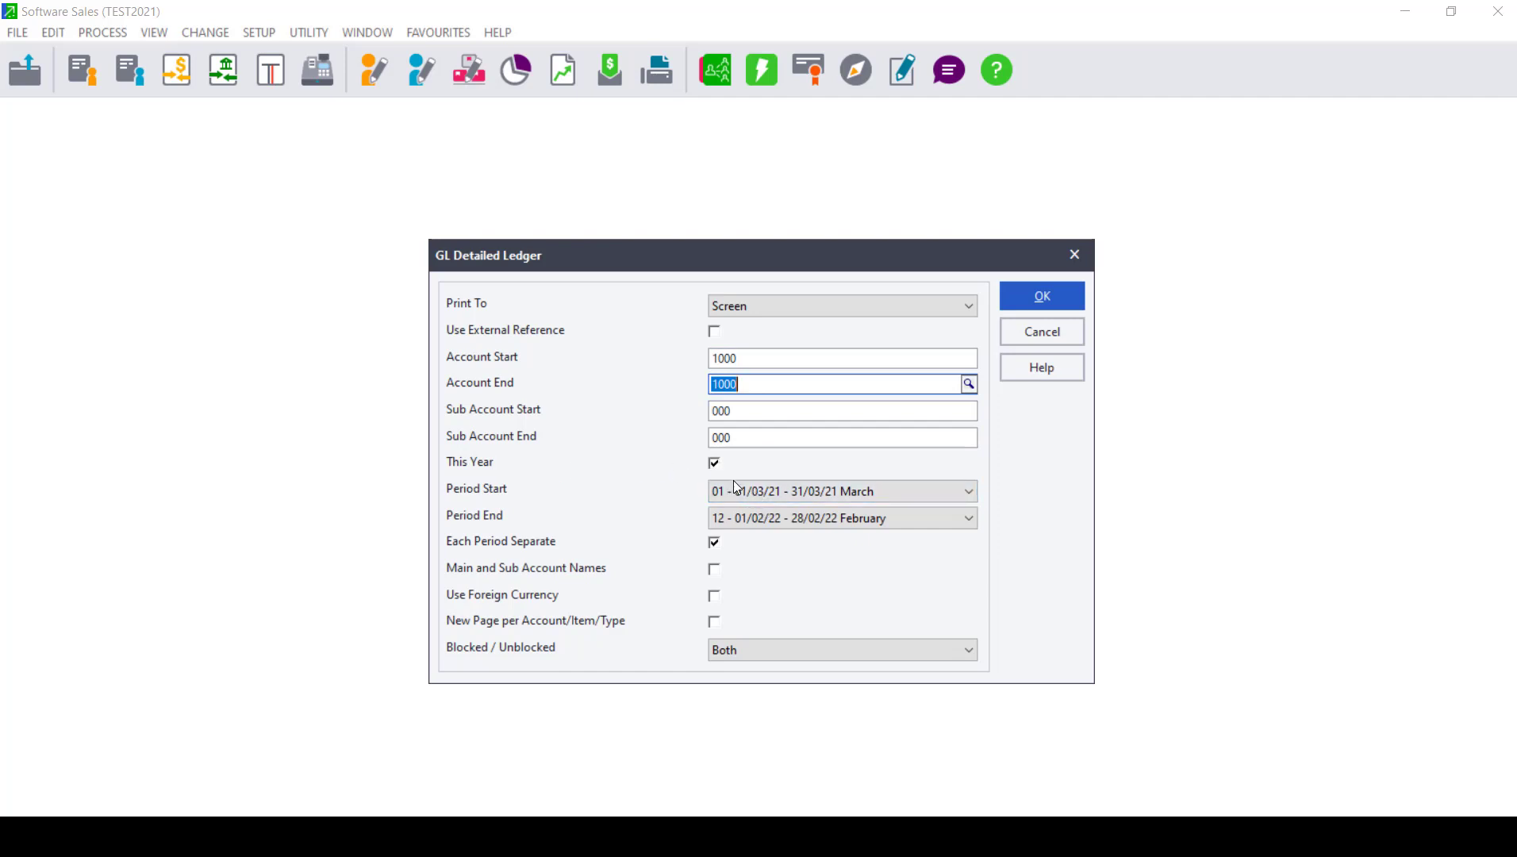
click(965, 491)
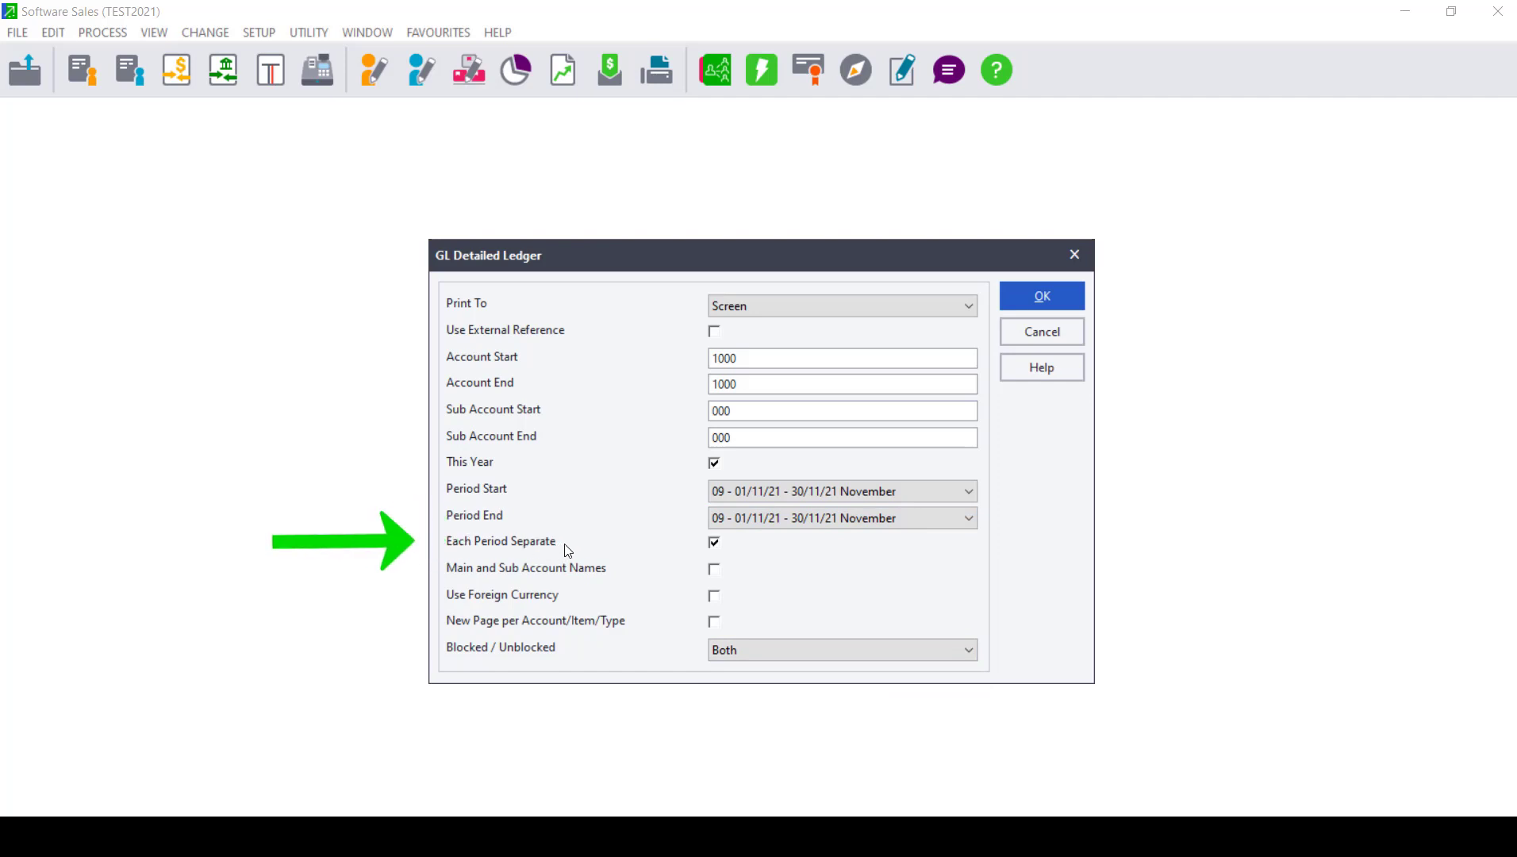
click(1041, 296)
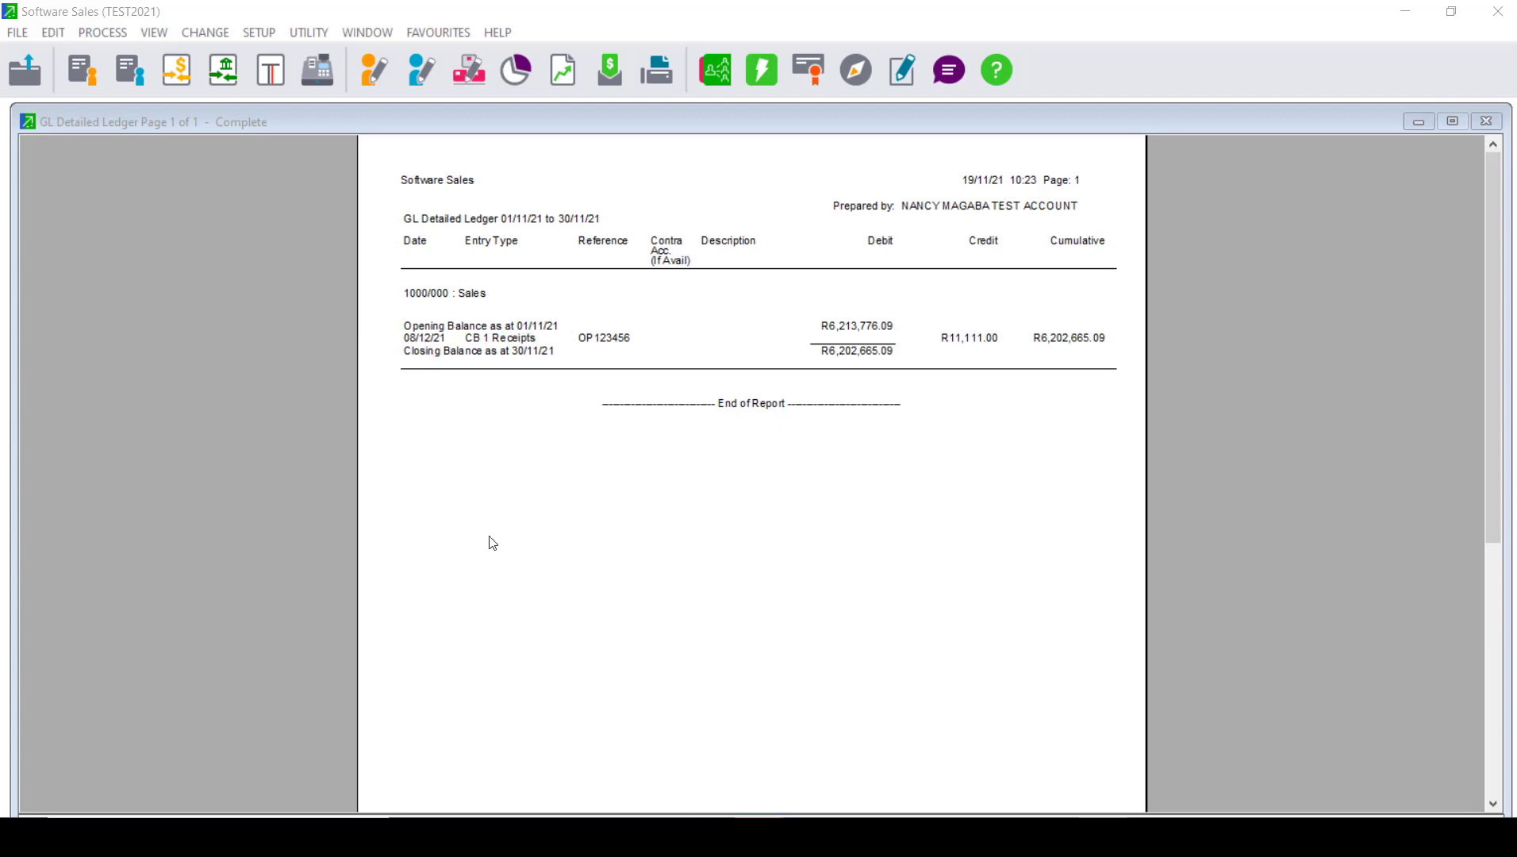
mouse_move(581, 664)
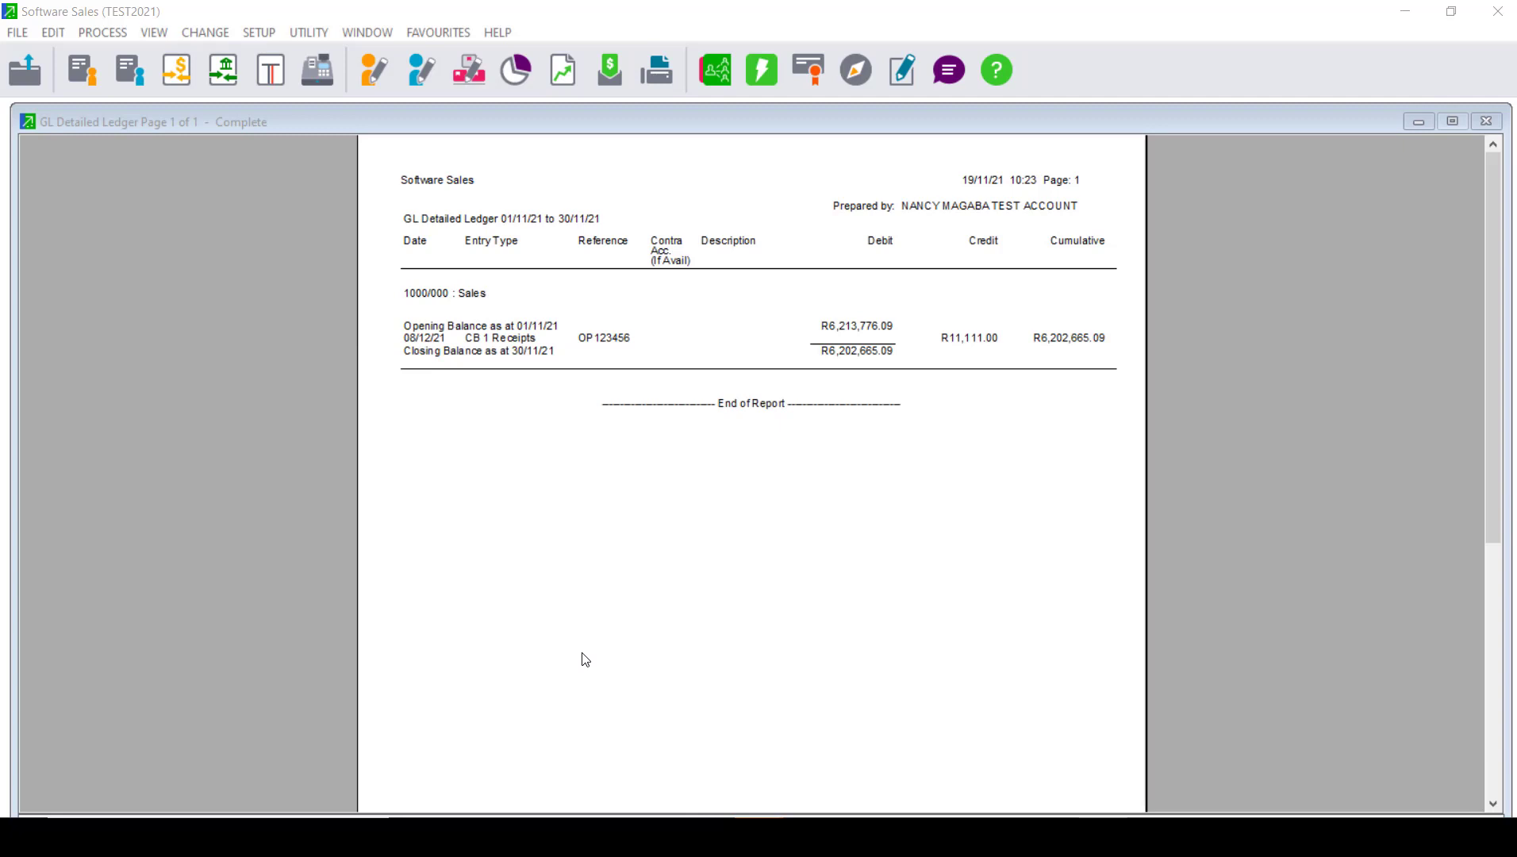
mouse_move(1033, 769)
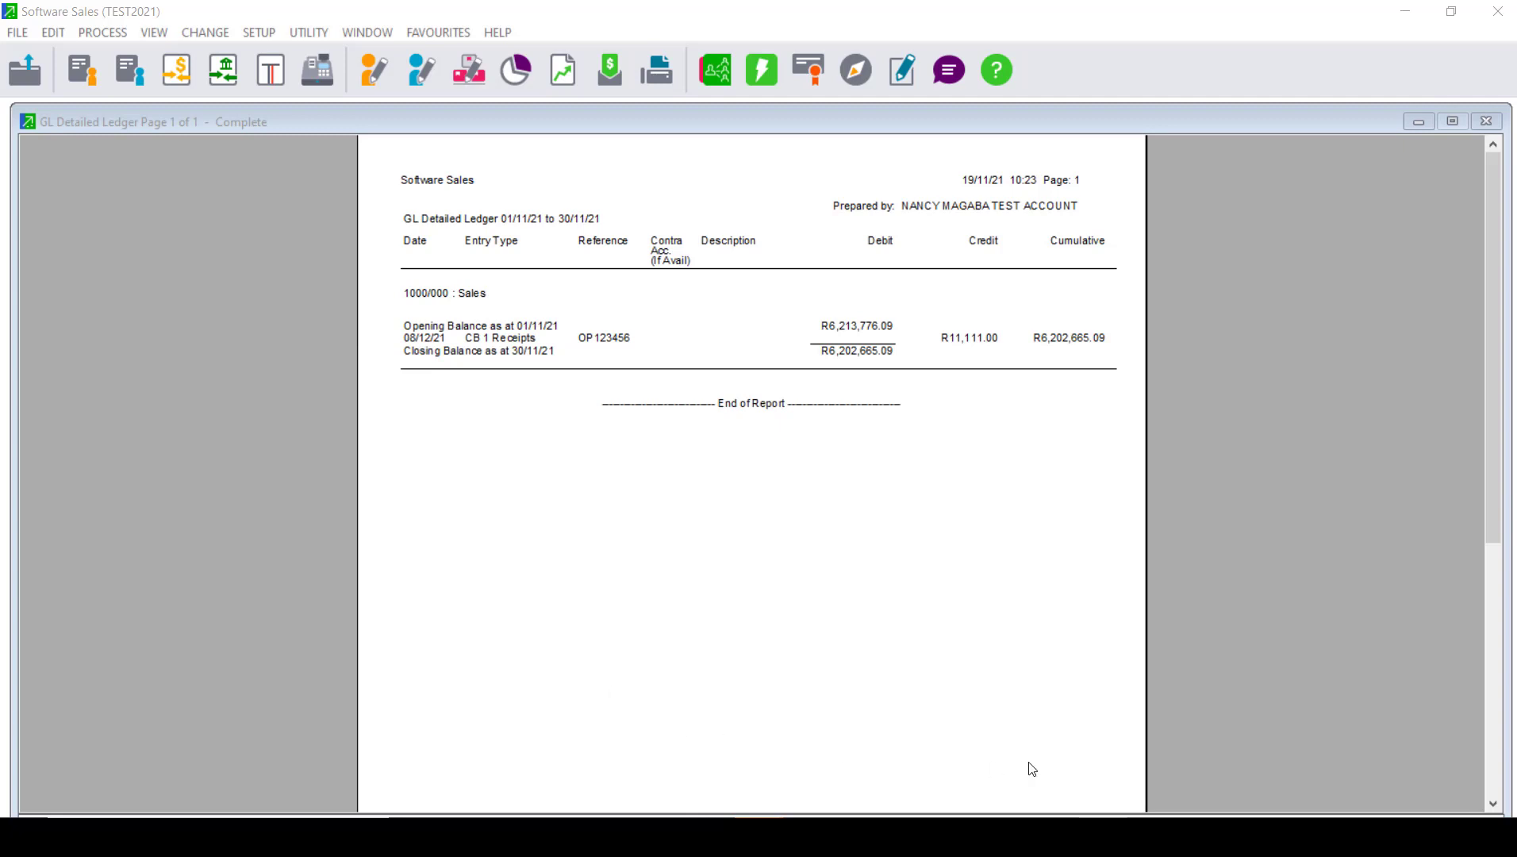
mouse_move(1031, 762)
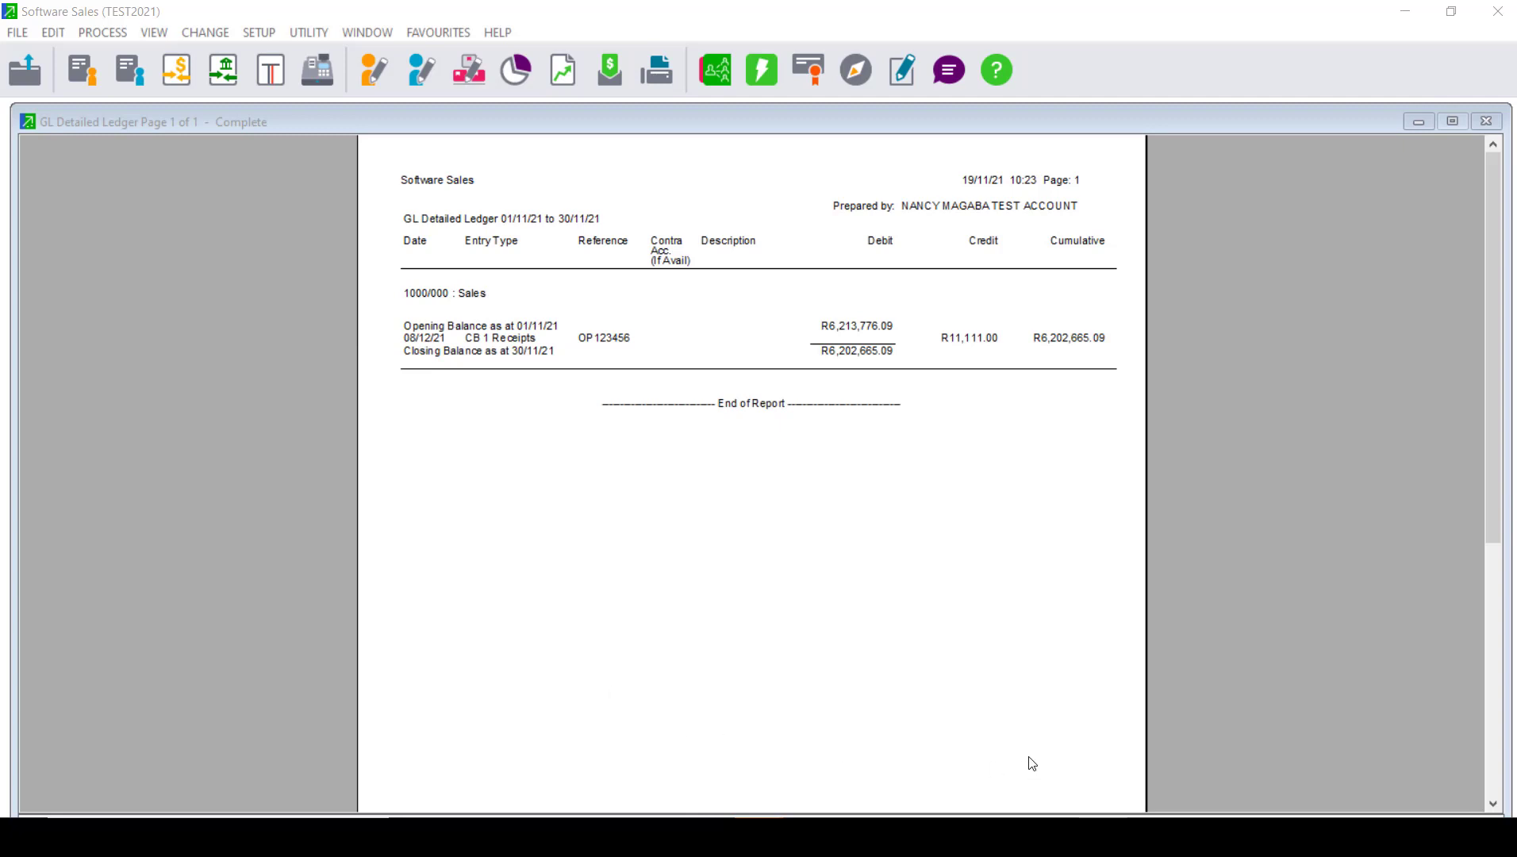
mouse_move(1026, 755)
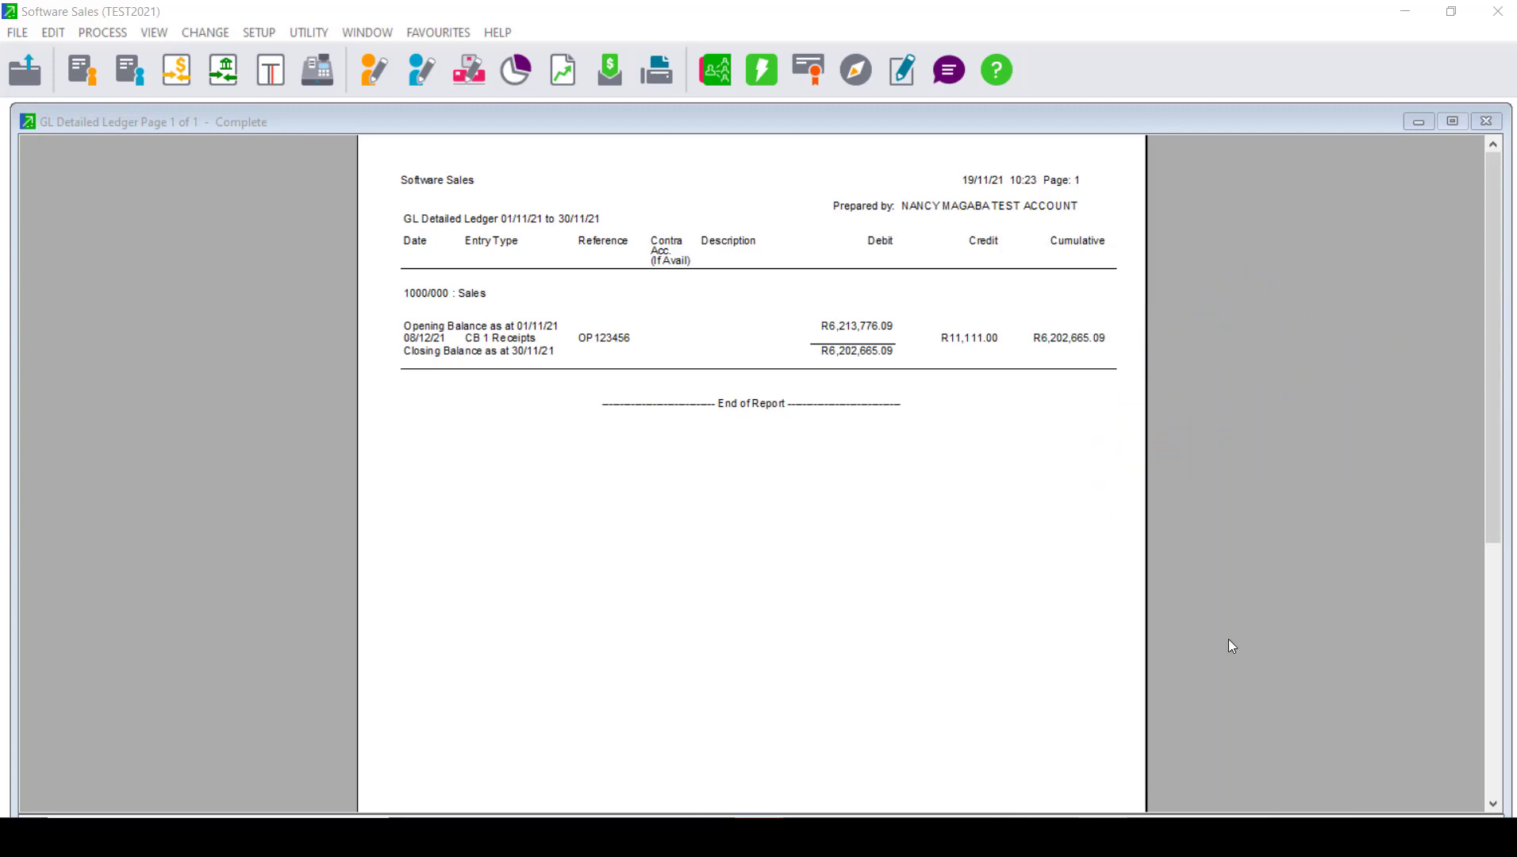
mouse_move(1214, 649)
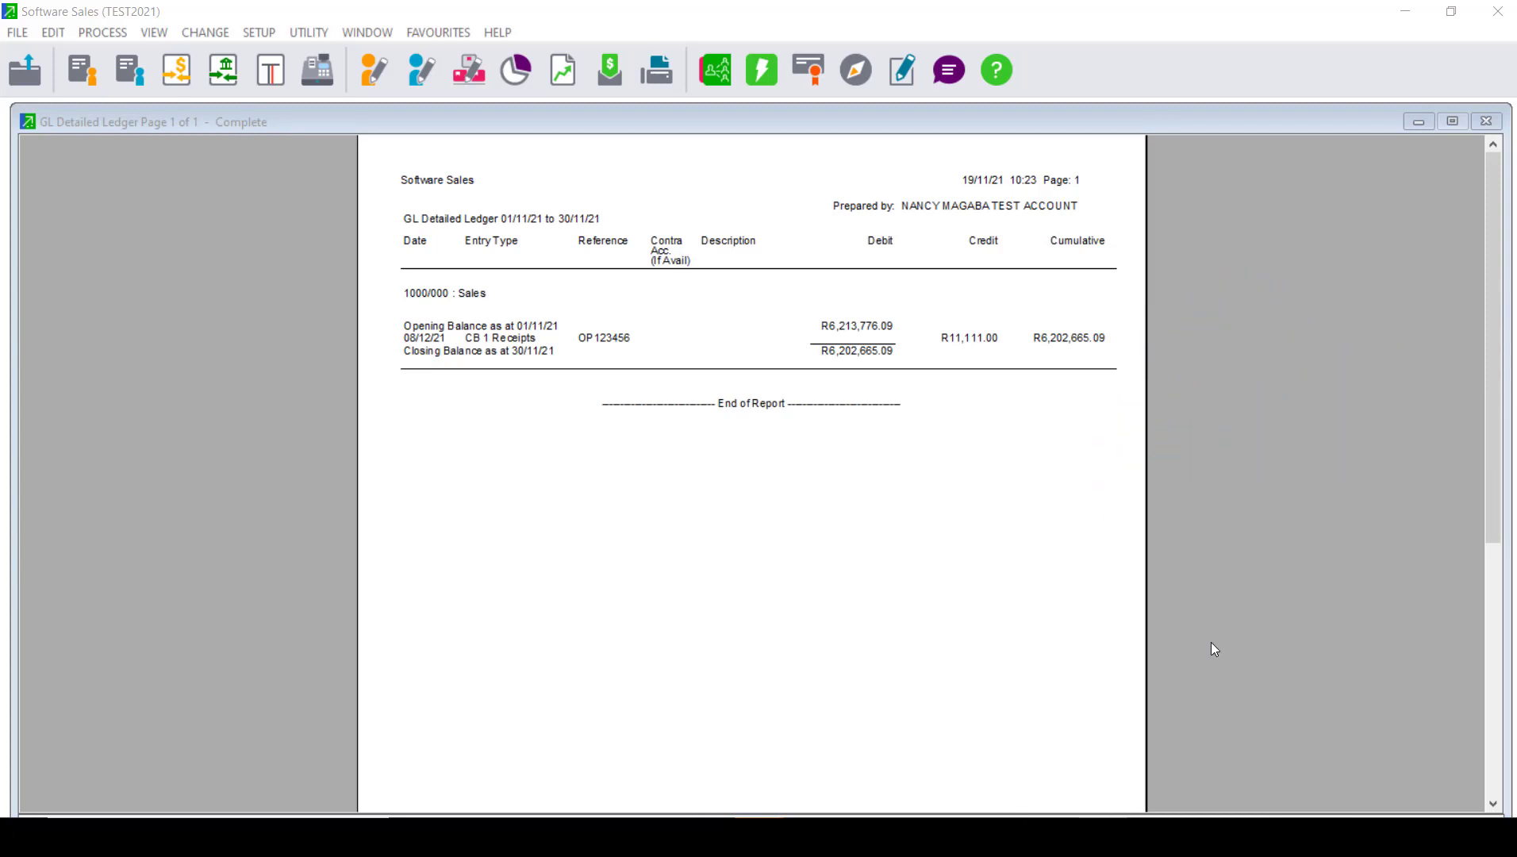
mouse_move(1208, 653)
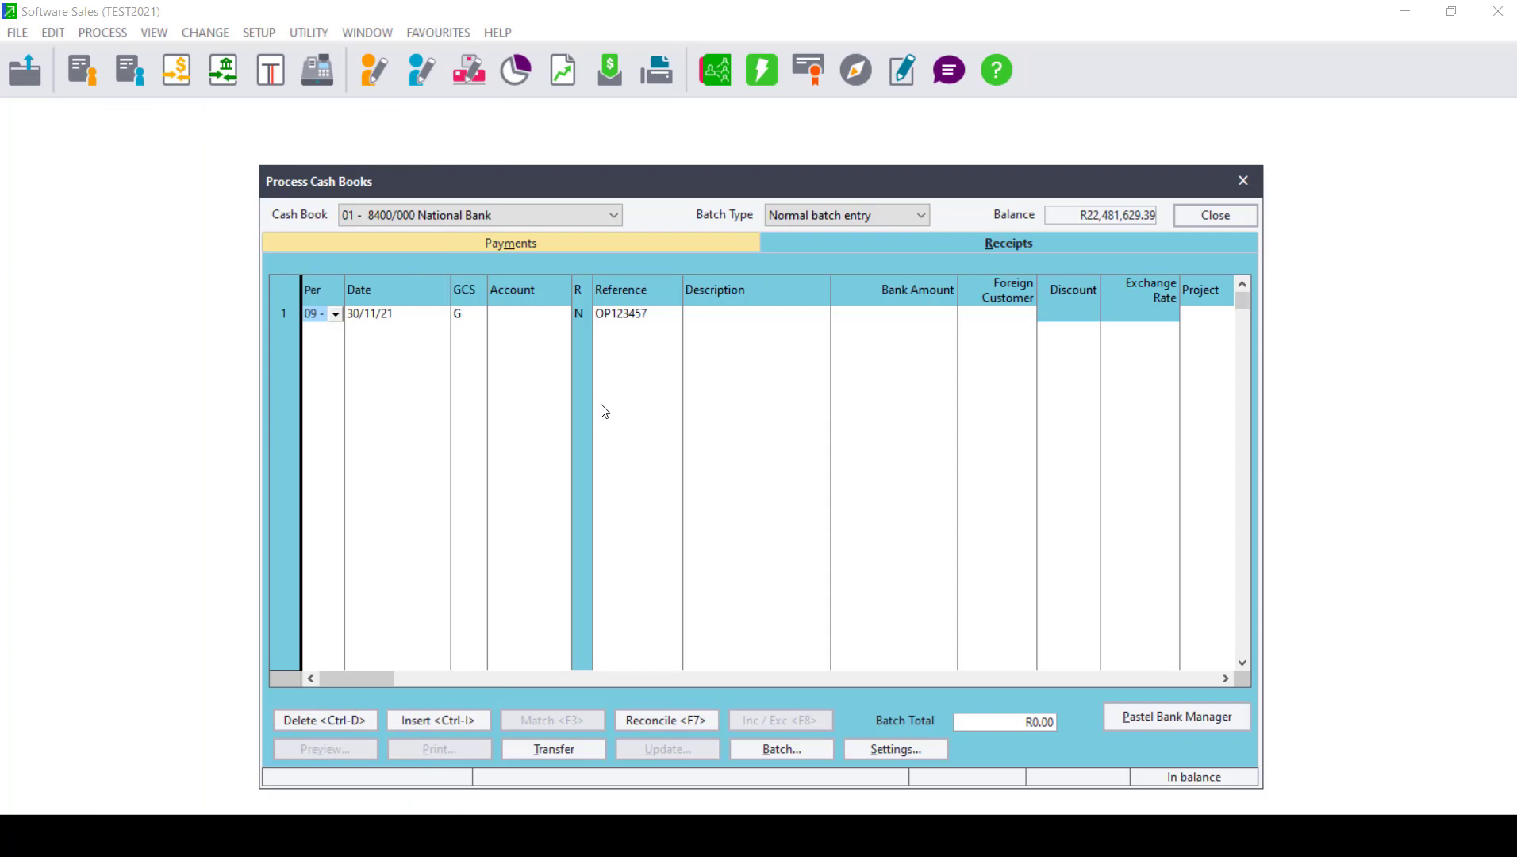
mouse_move(592, 363)
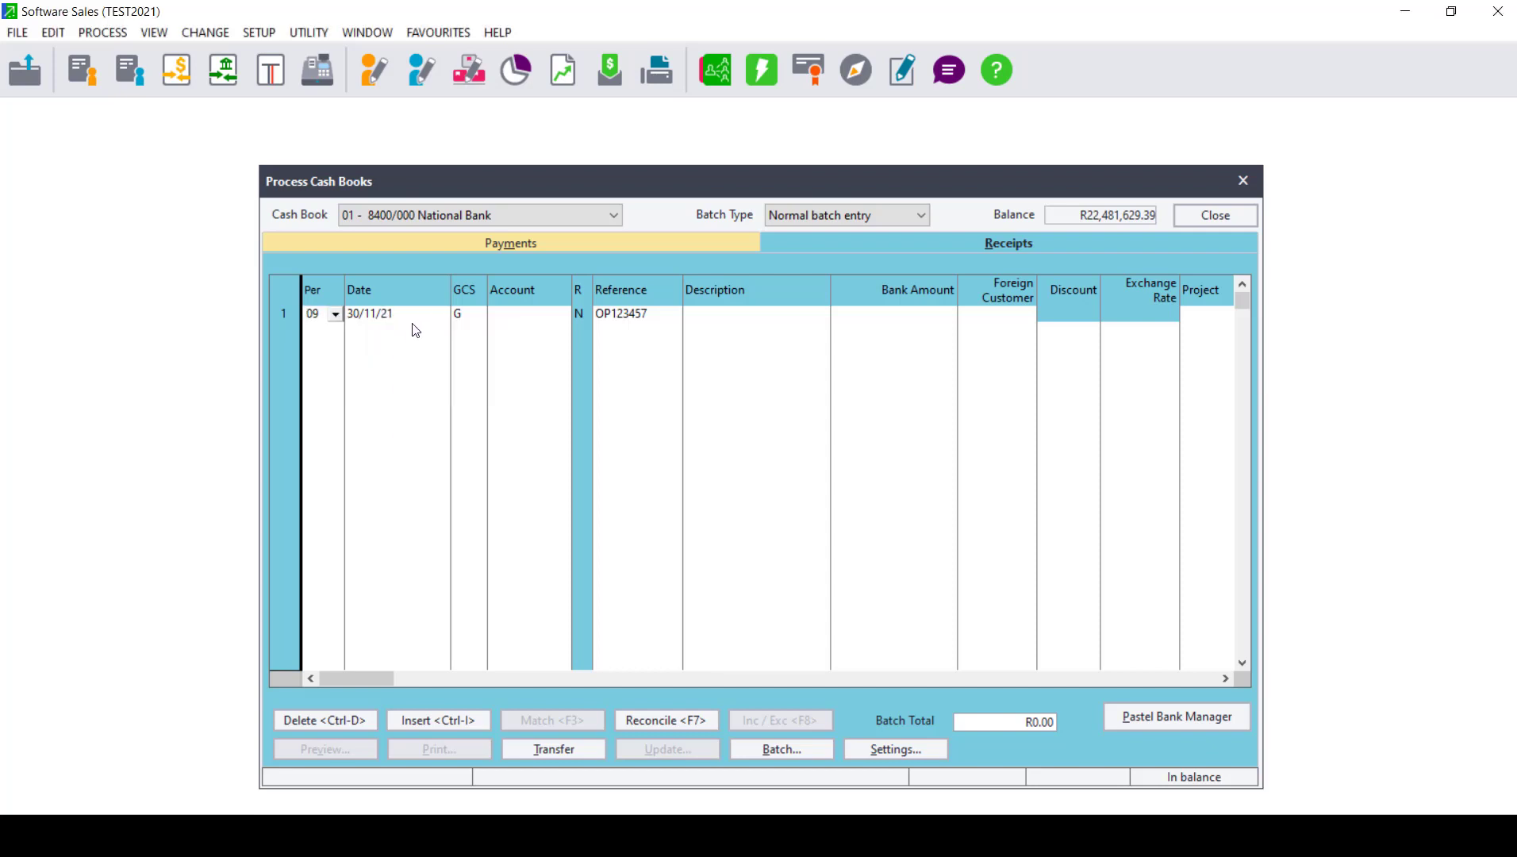
Set the receipt line's date, account 1000/000 and reference OP123456
click(387, 314)
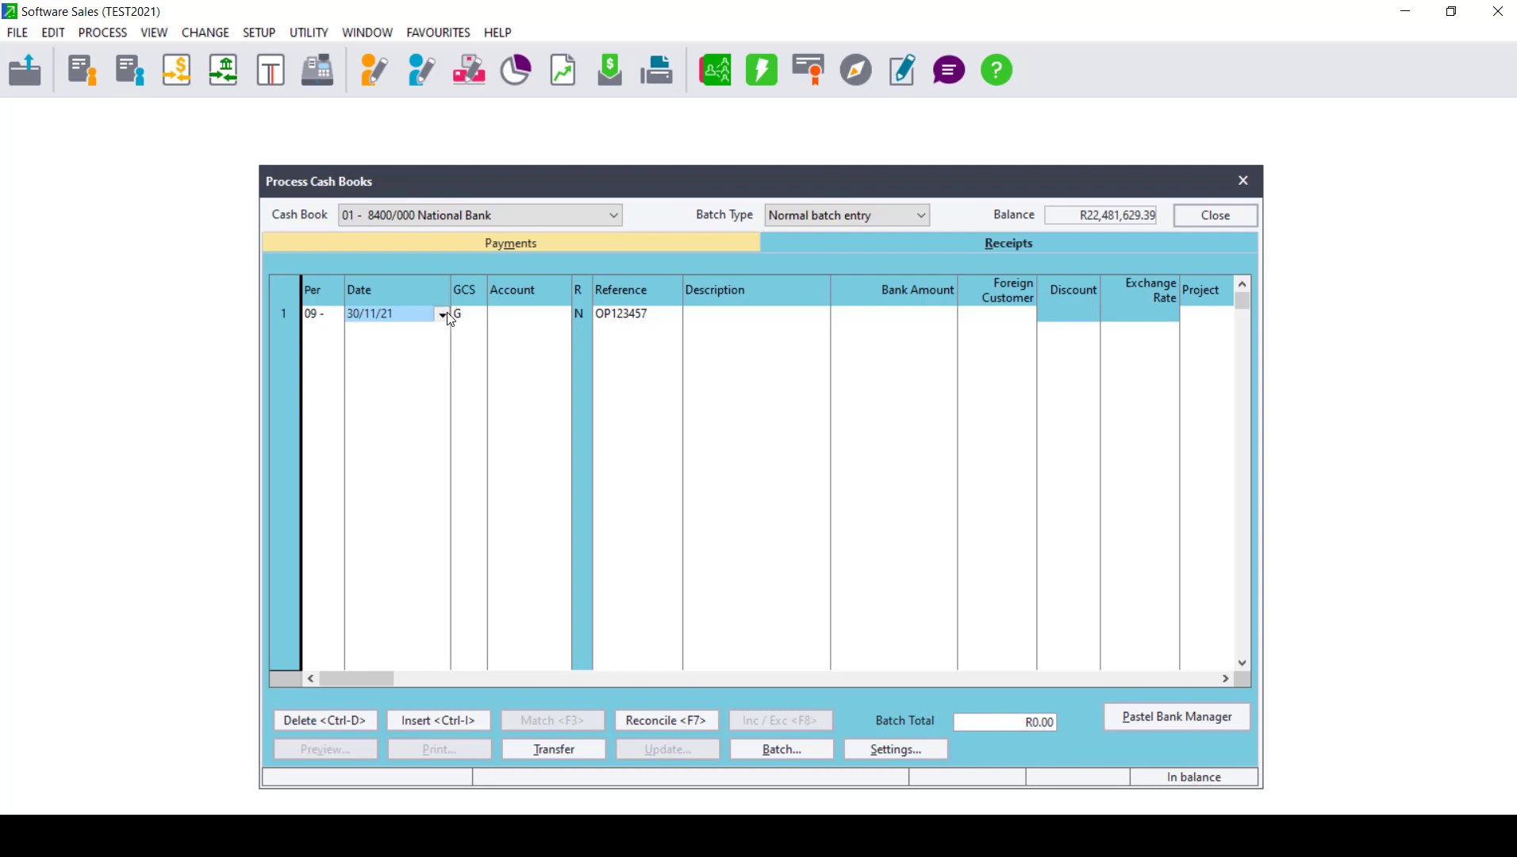
click(443, 315)
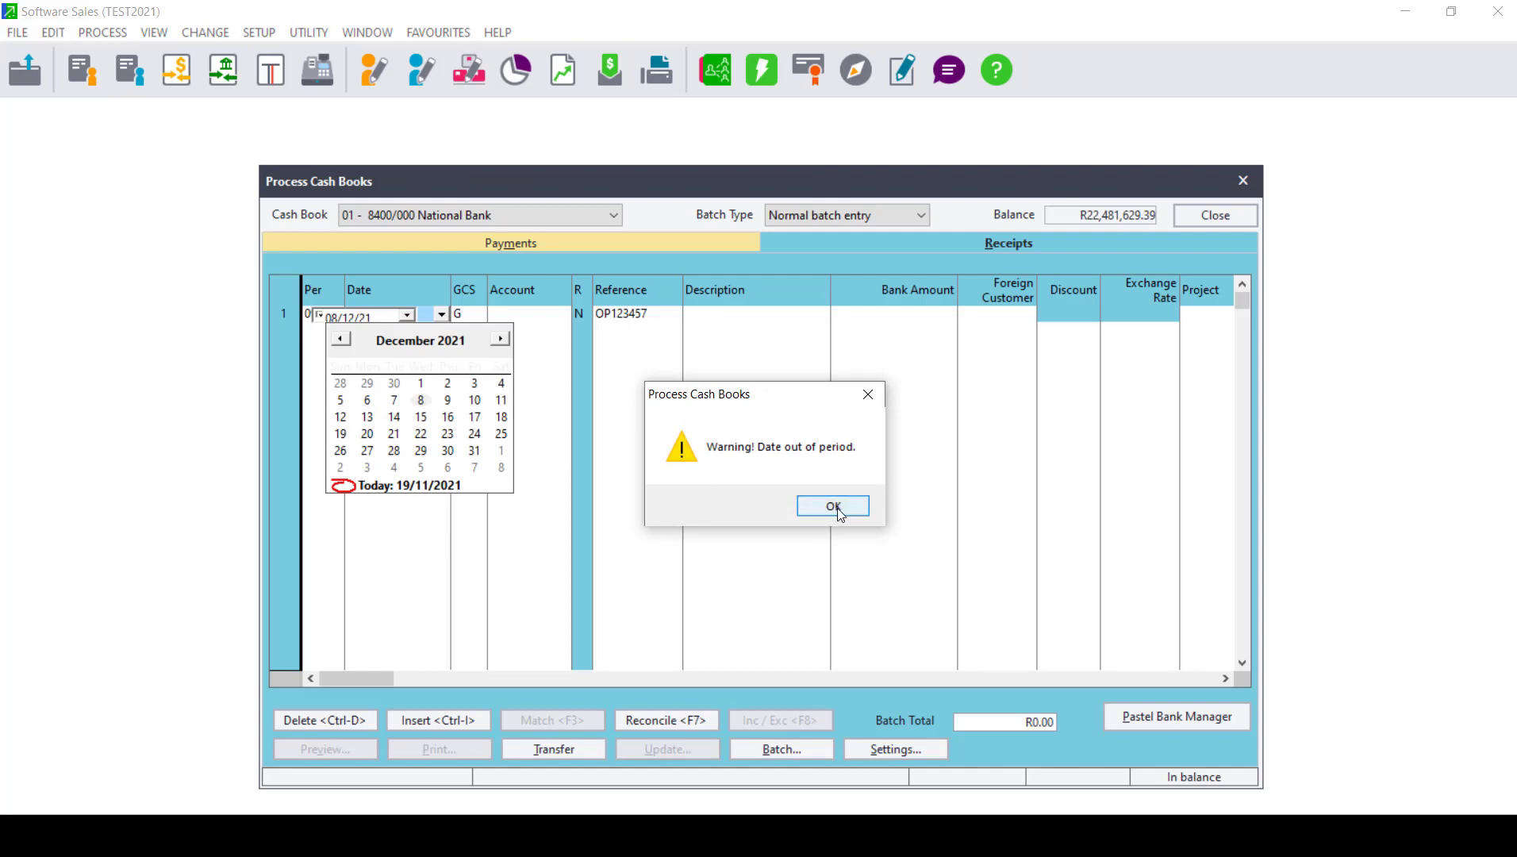
click(830, 506)
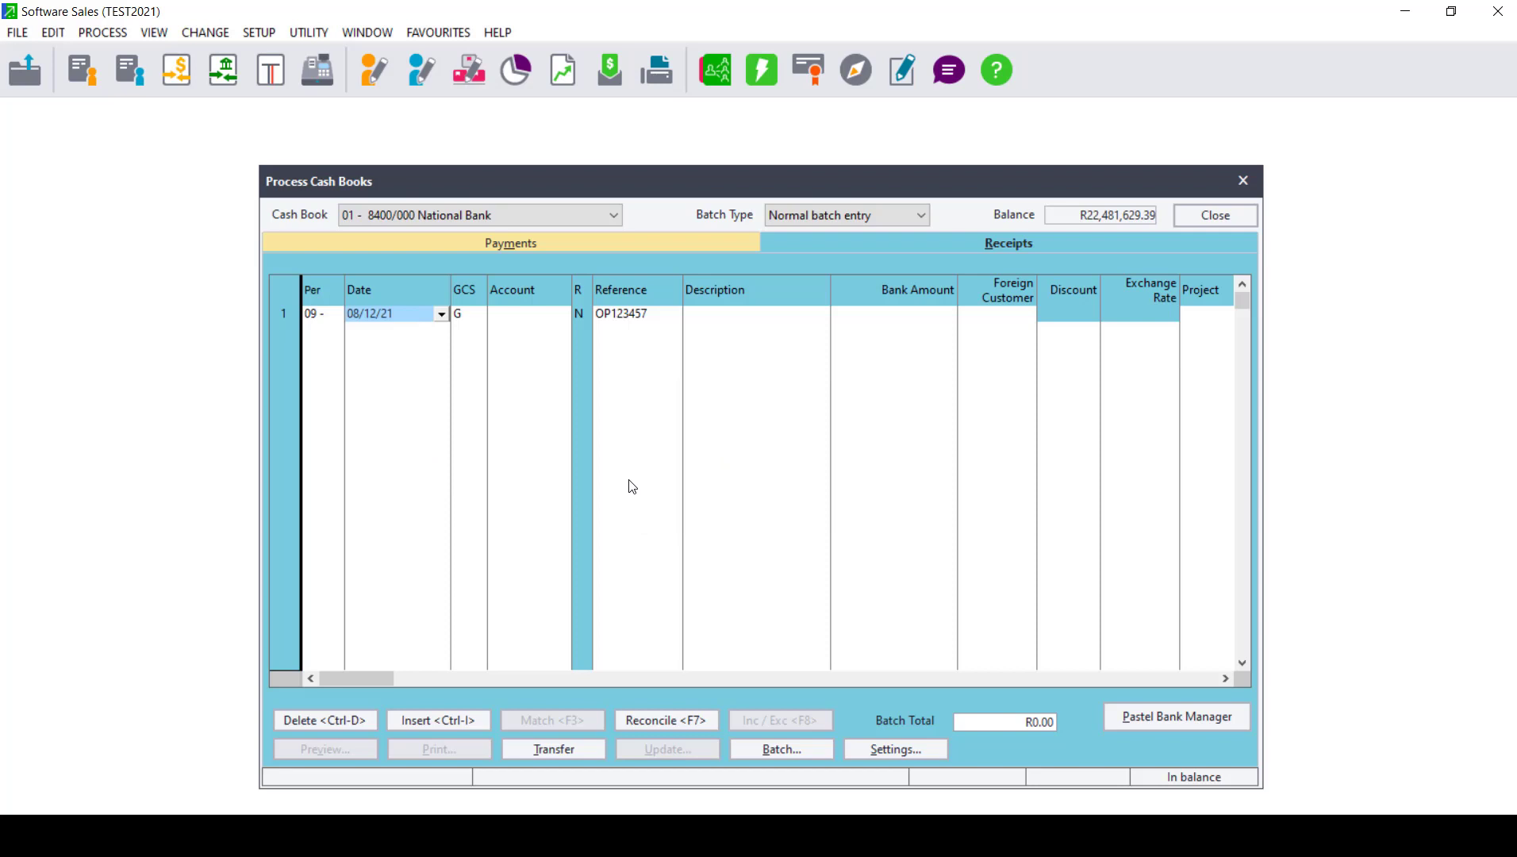
click(528, 312)
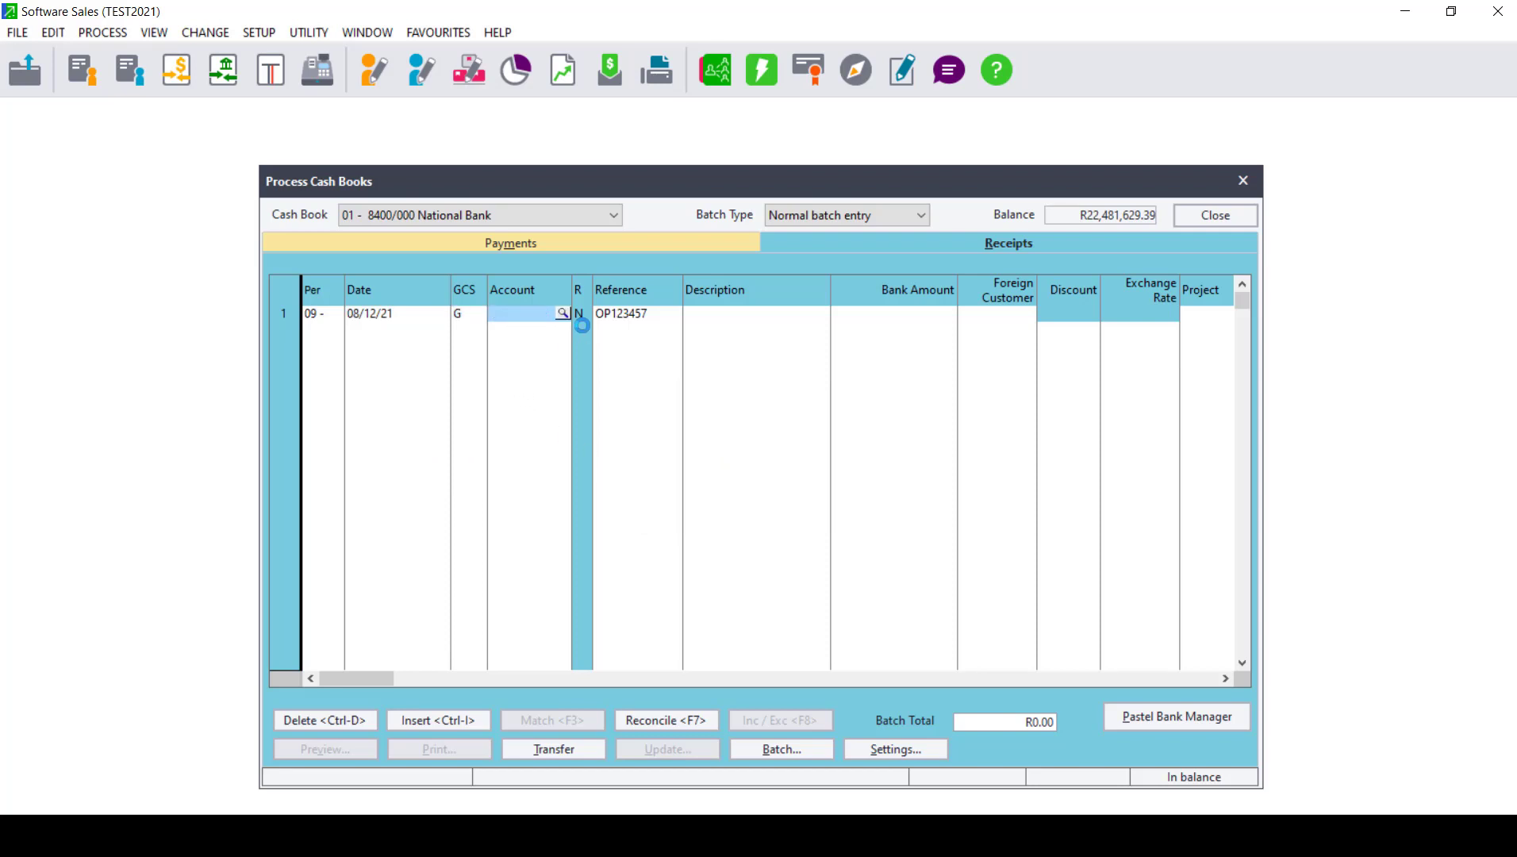
click(565, 314)
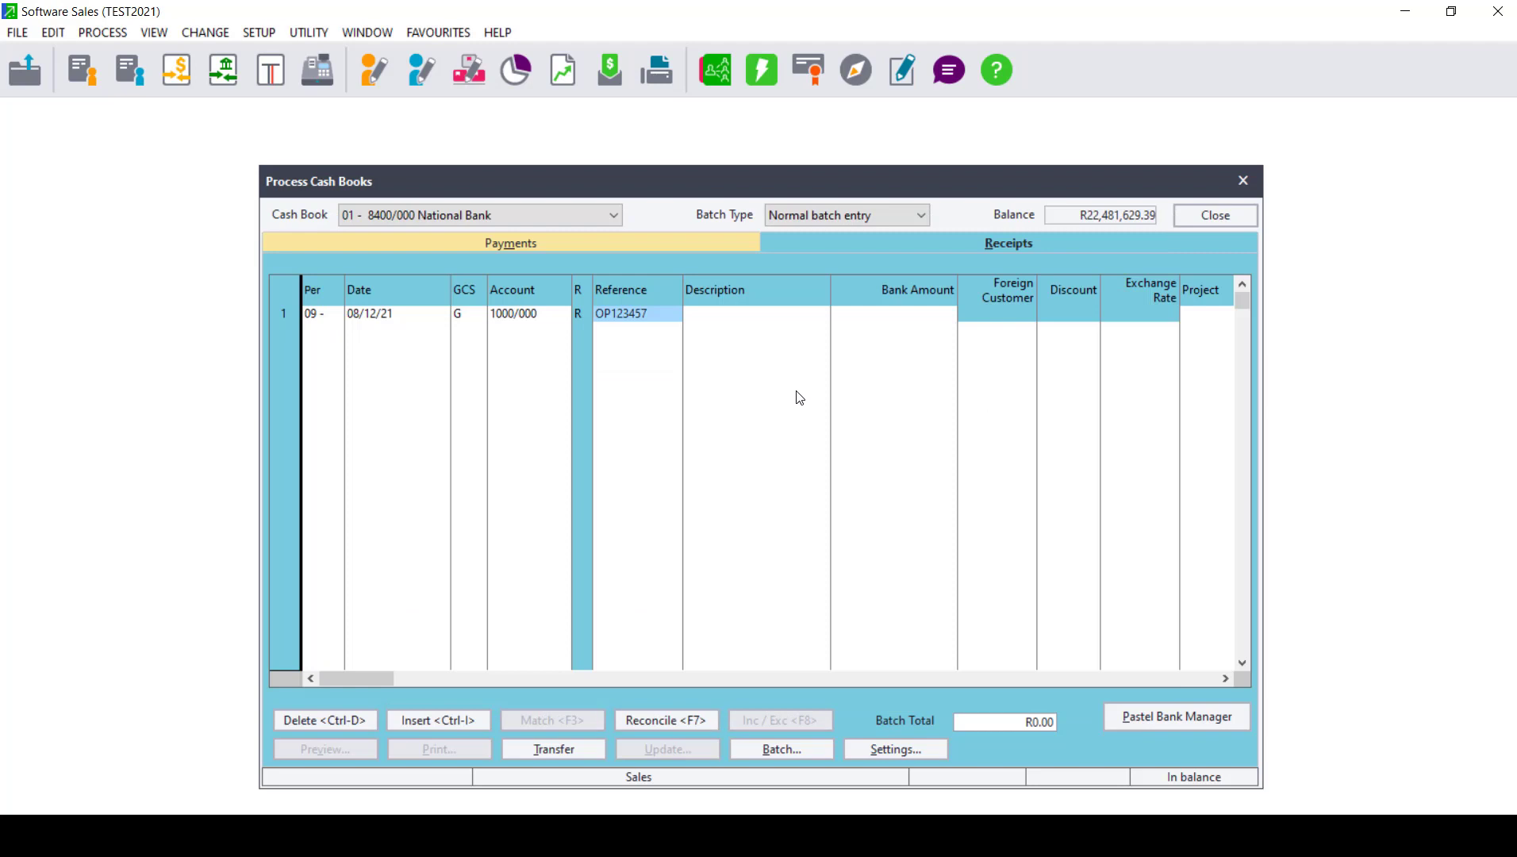
click(636, 313)
text(6)
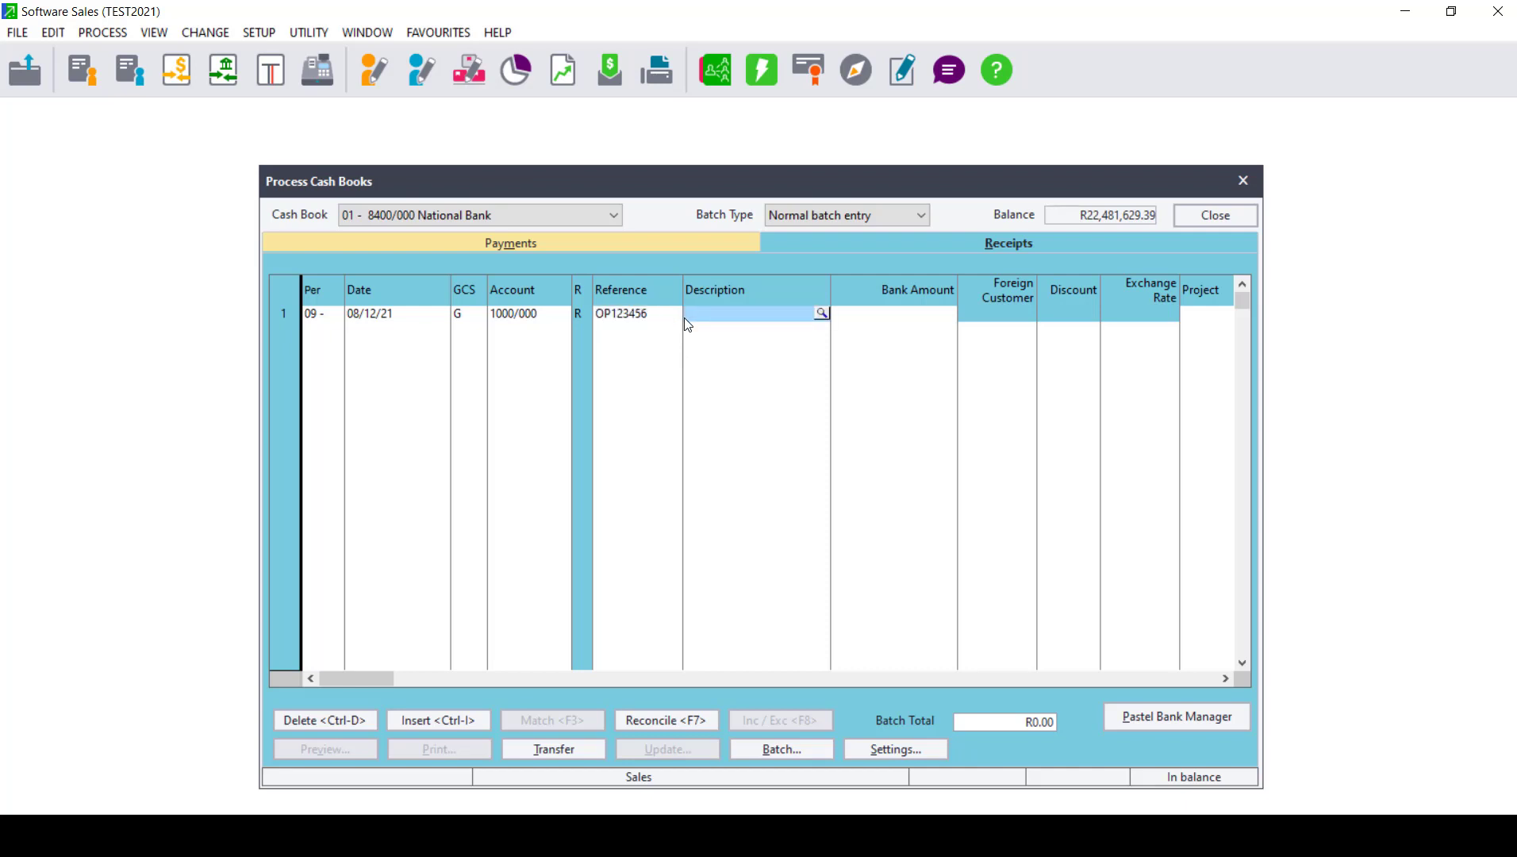
Describe the line as 'Reversal' with a bank amount of -11111
click(755, 312)
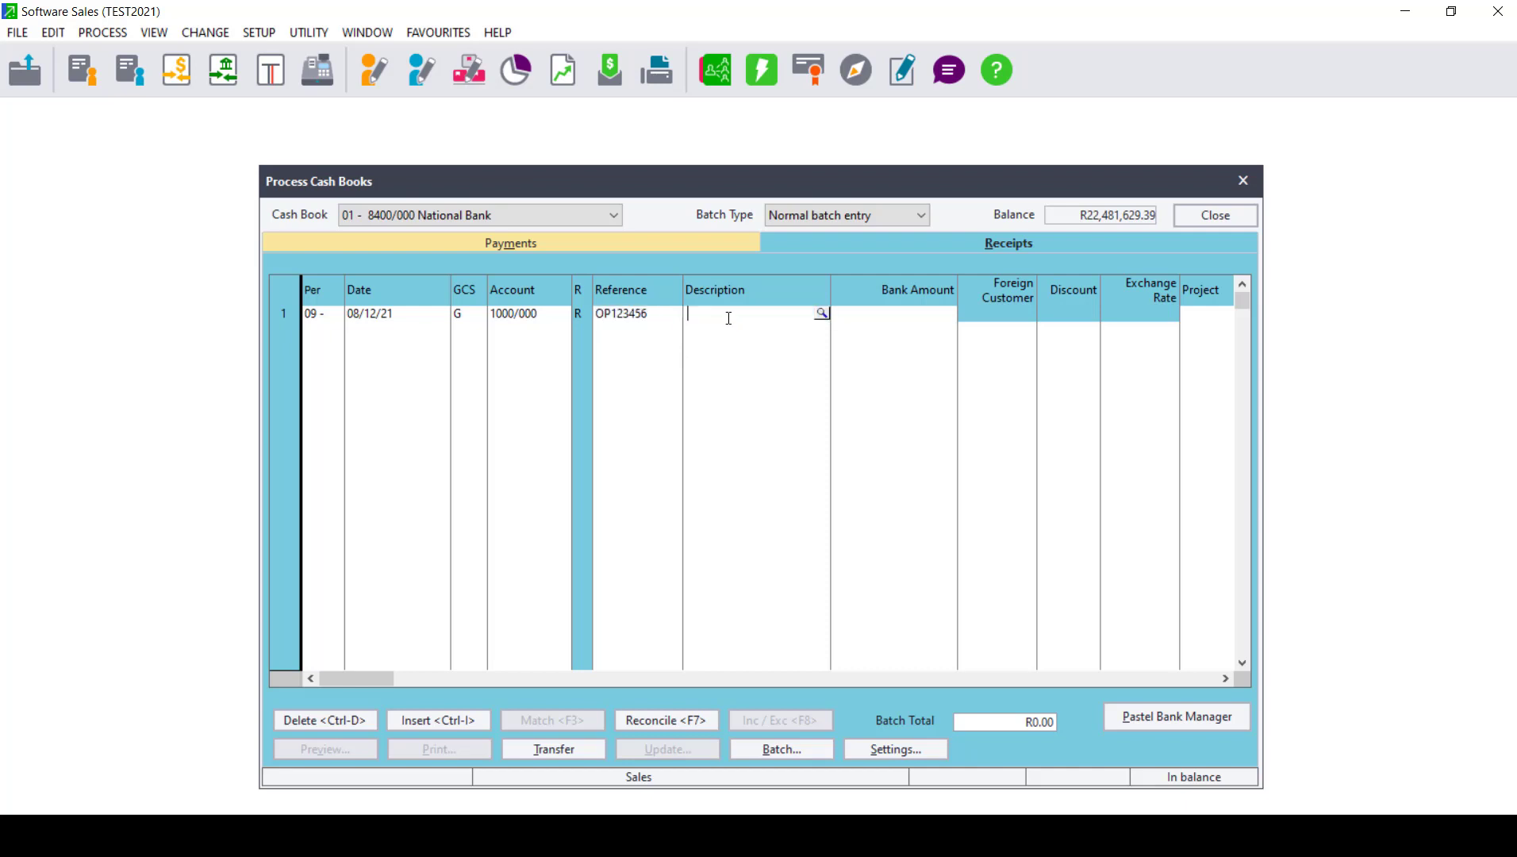
text(Rev)
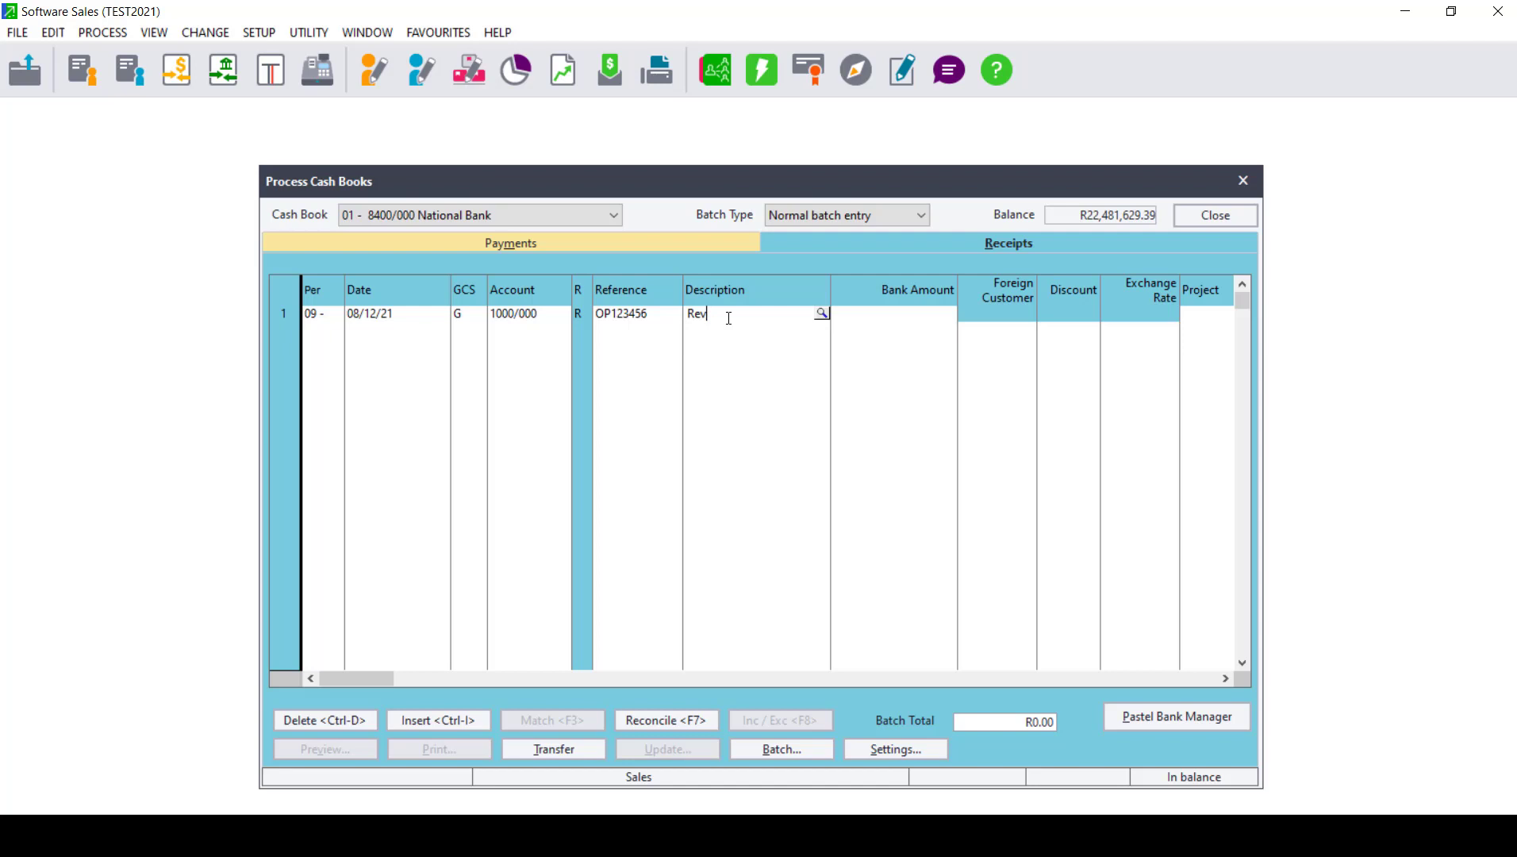
text(ersal)
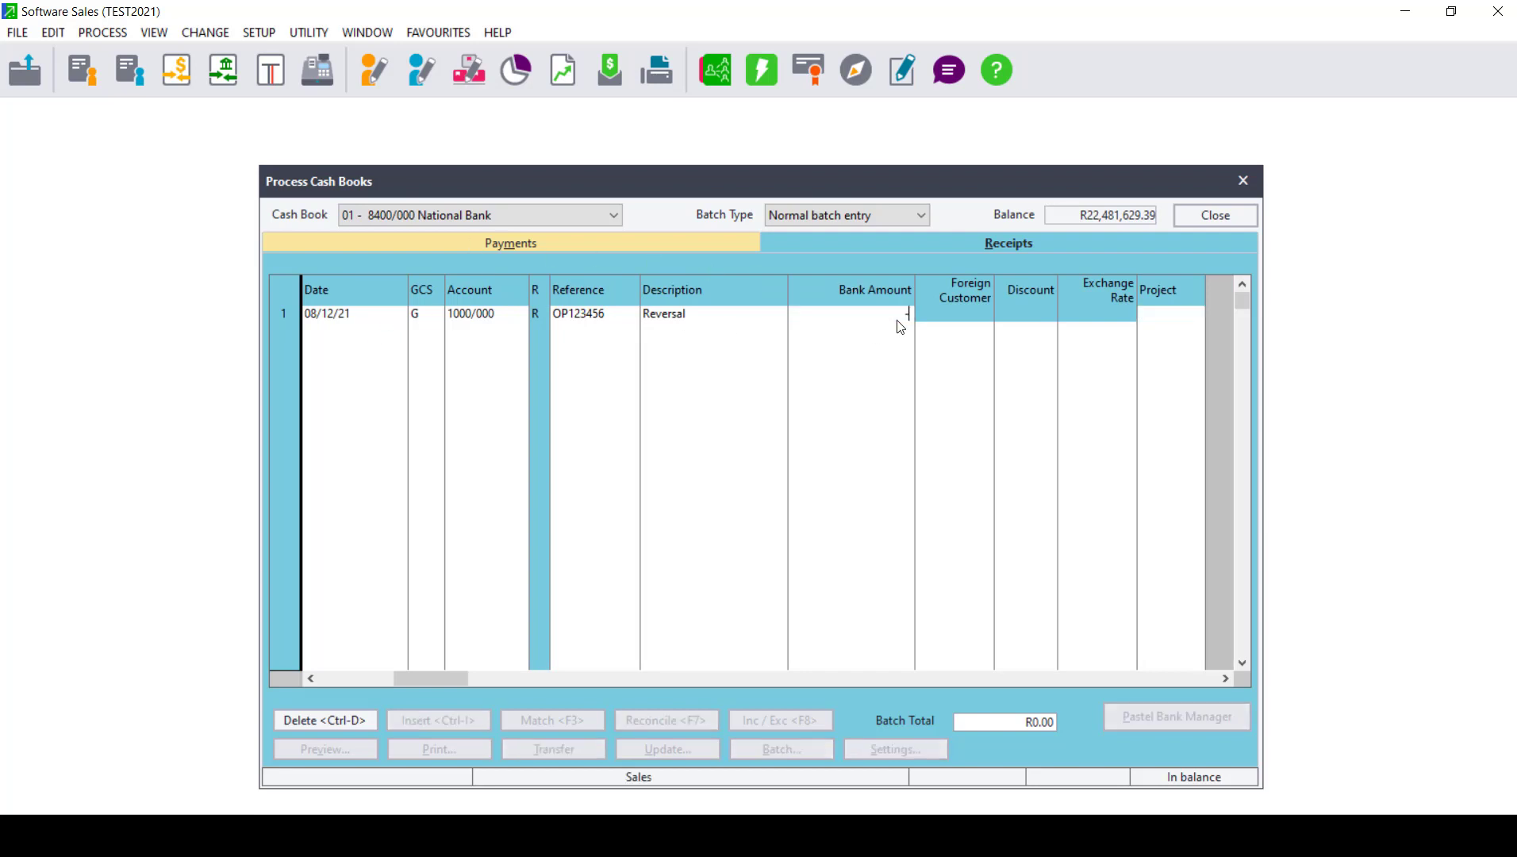
text(-111111.00)
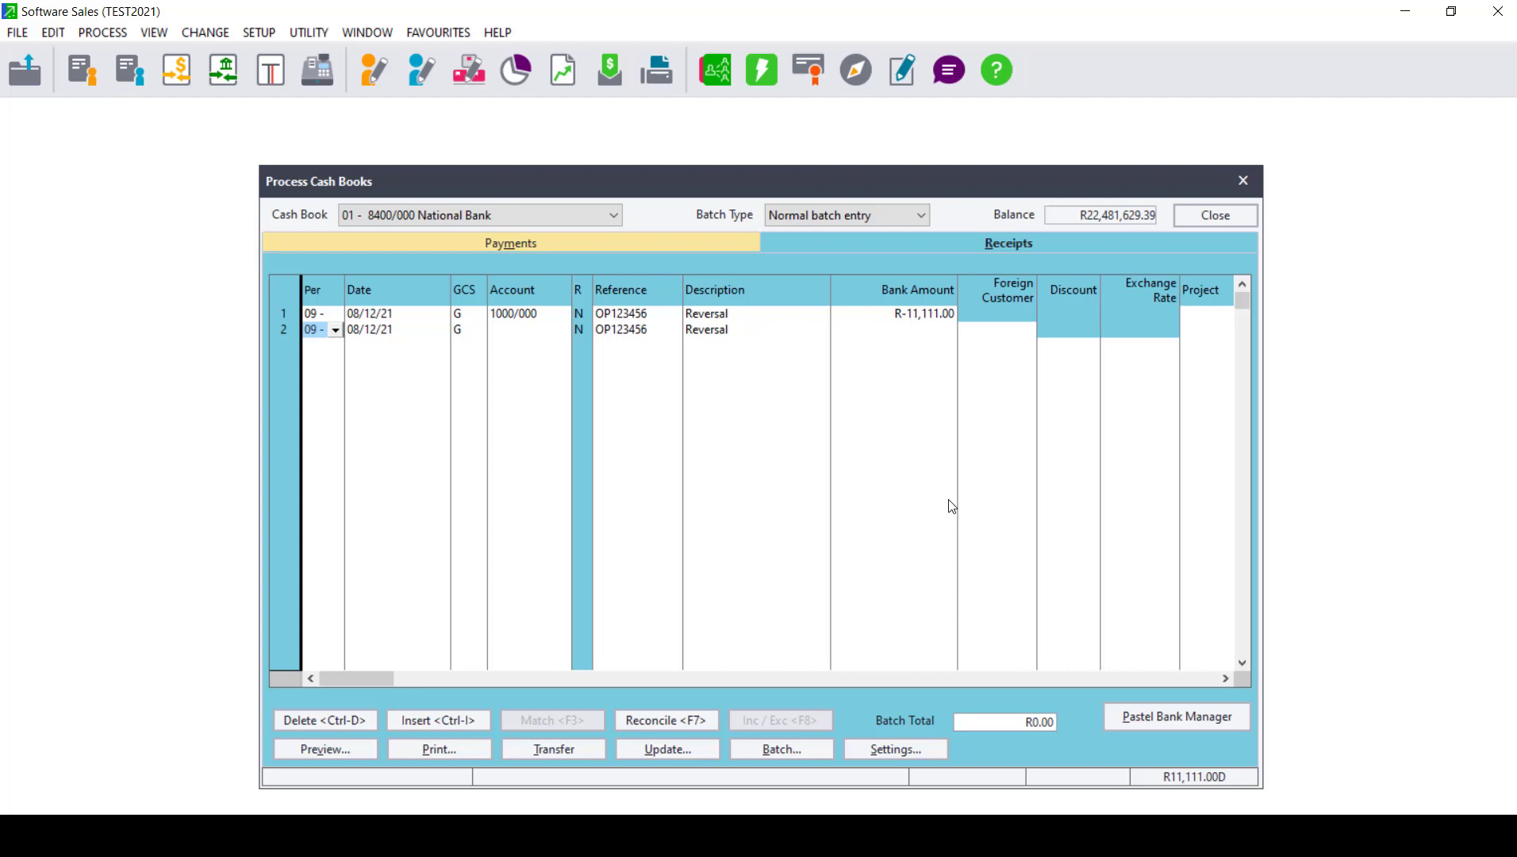
mouse_move(727, 762)
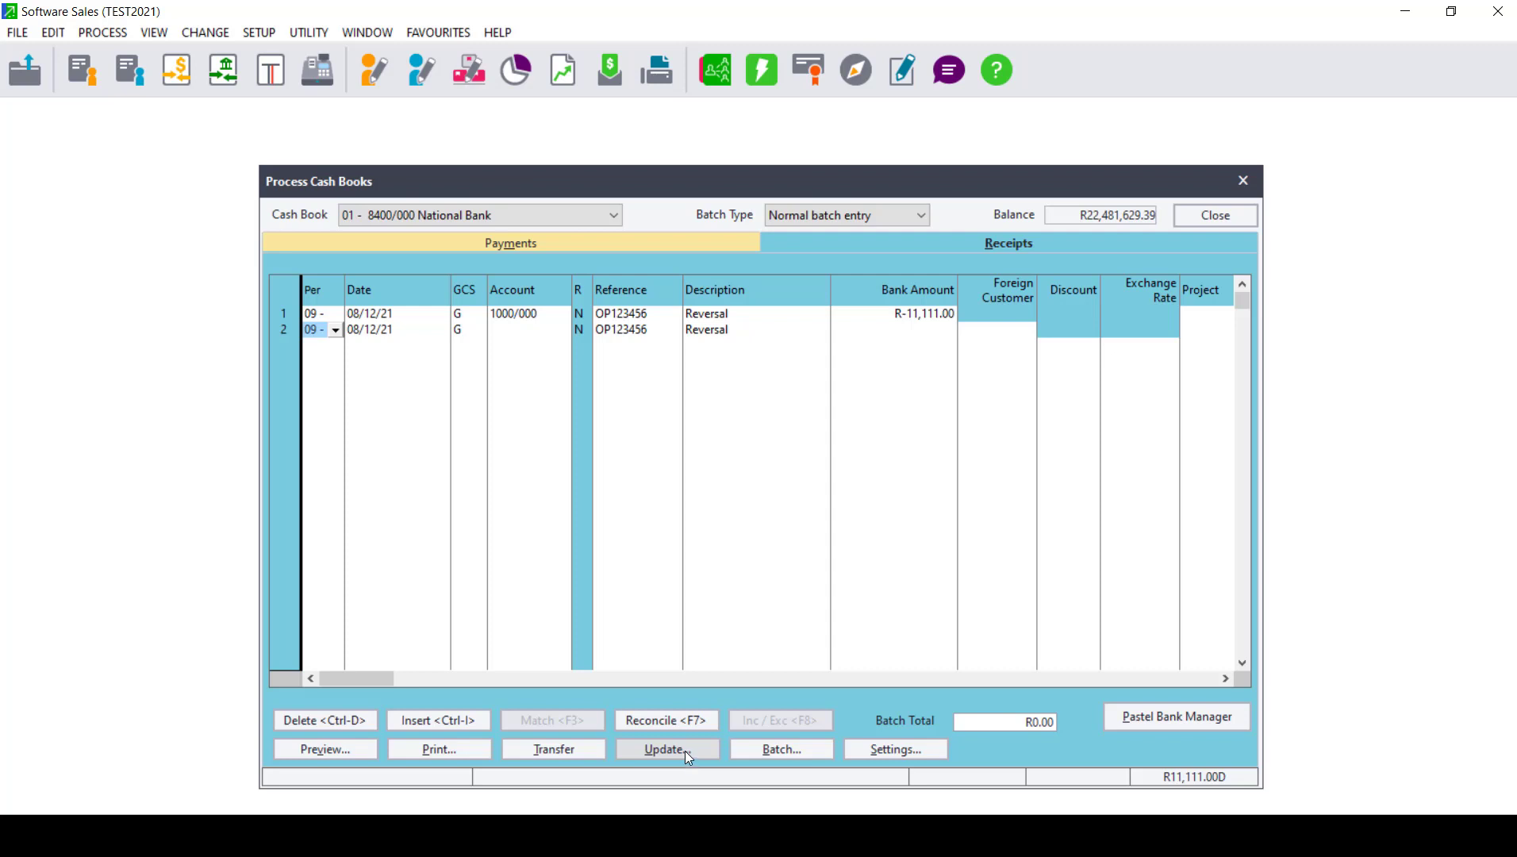
Update the payments and receipts batches, leaving the bank at R22,470,518.39, and close the cash book
click(667, 748)
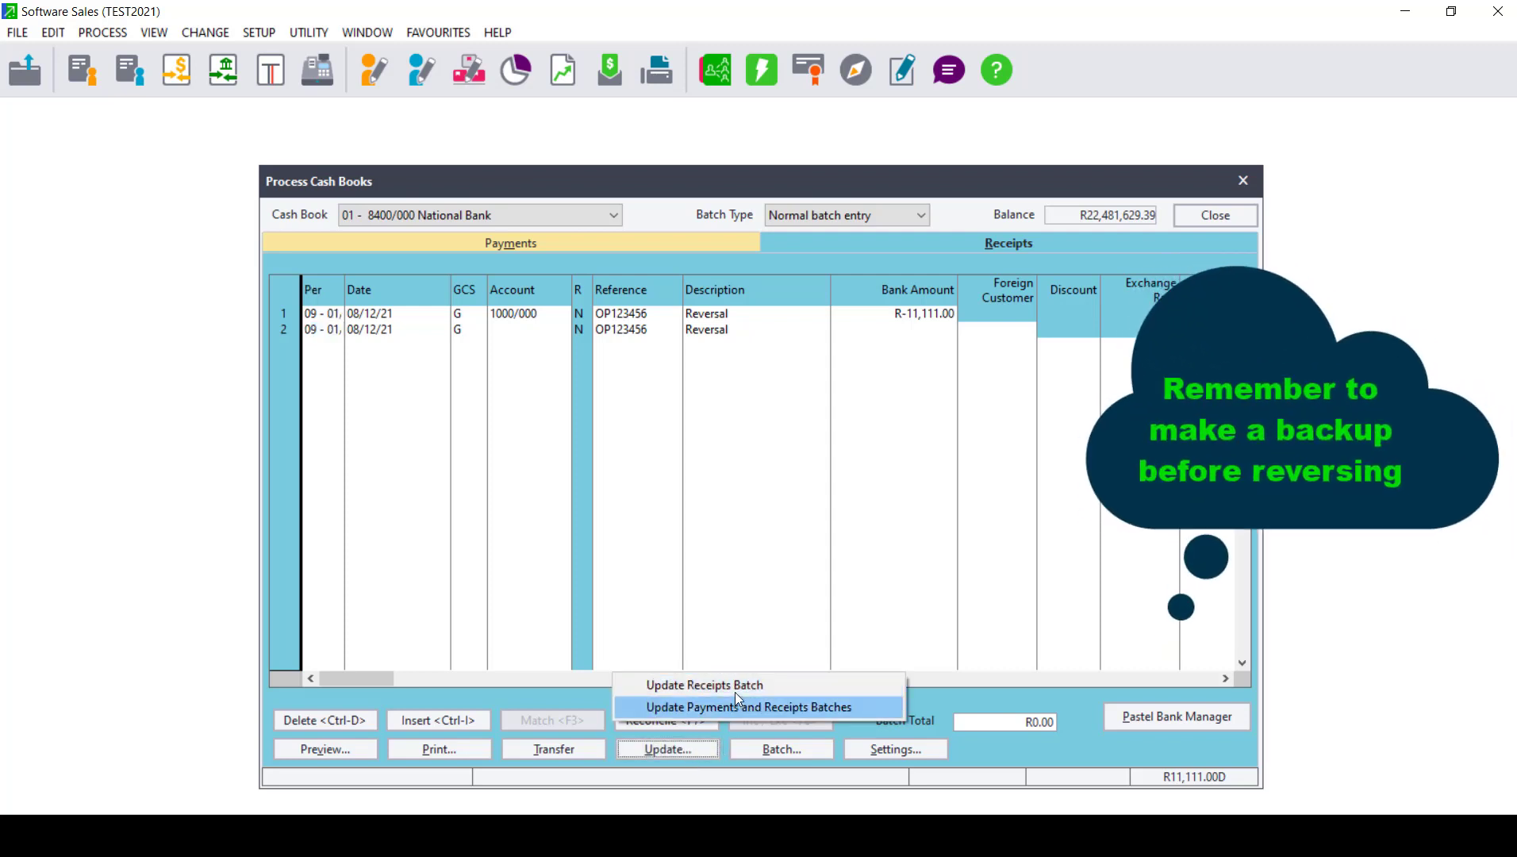
click(747, 706)
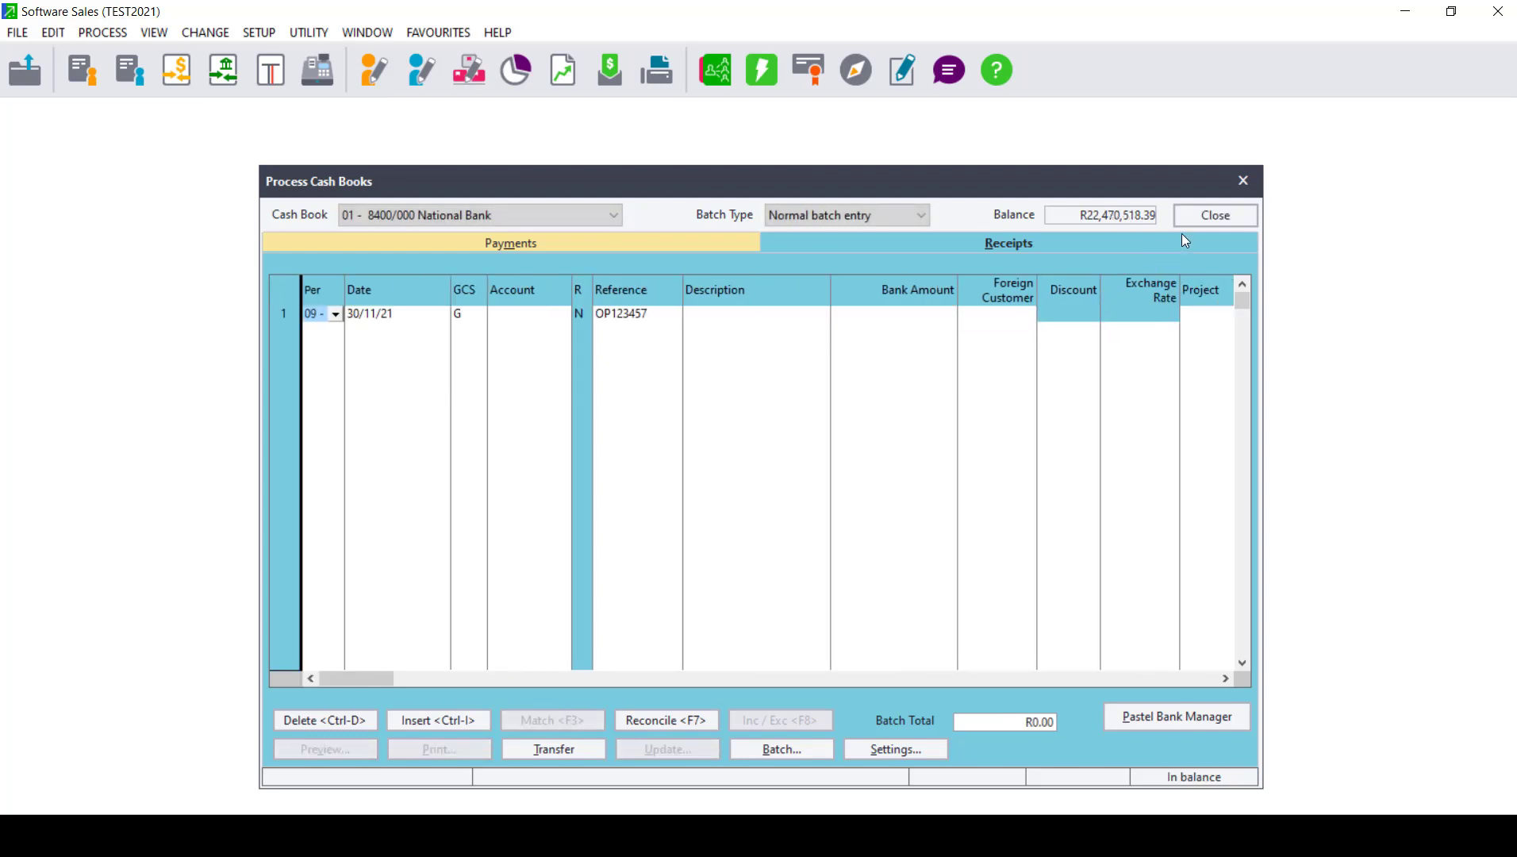
click(1214, 215)
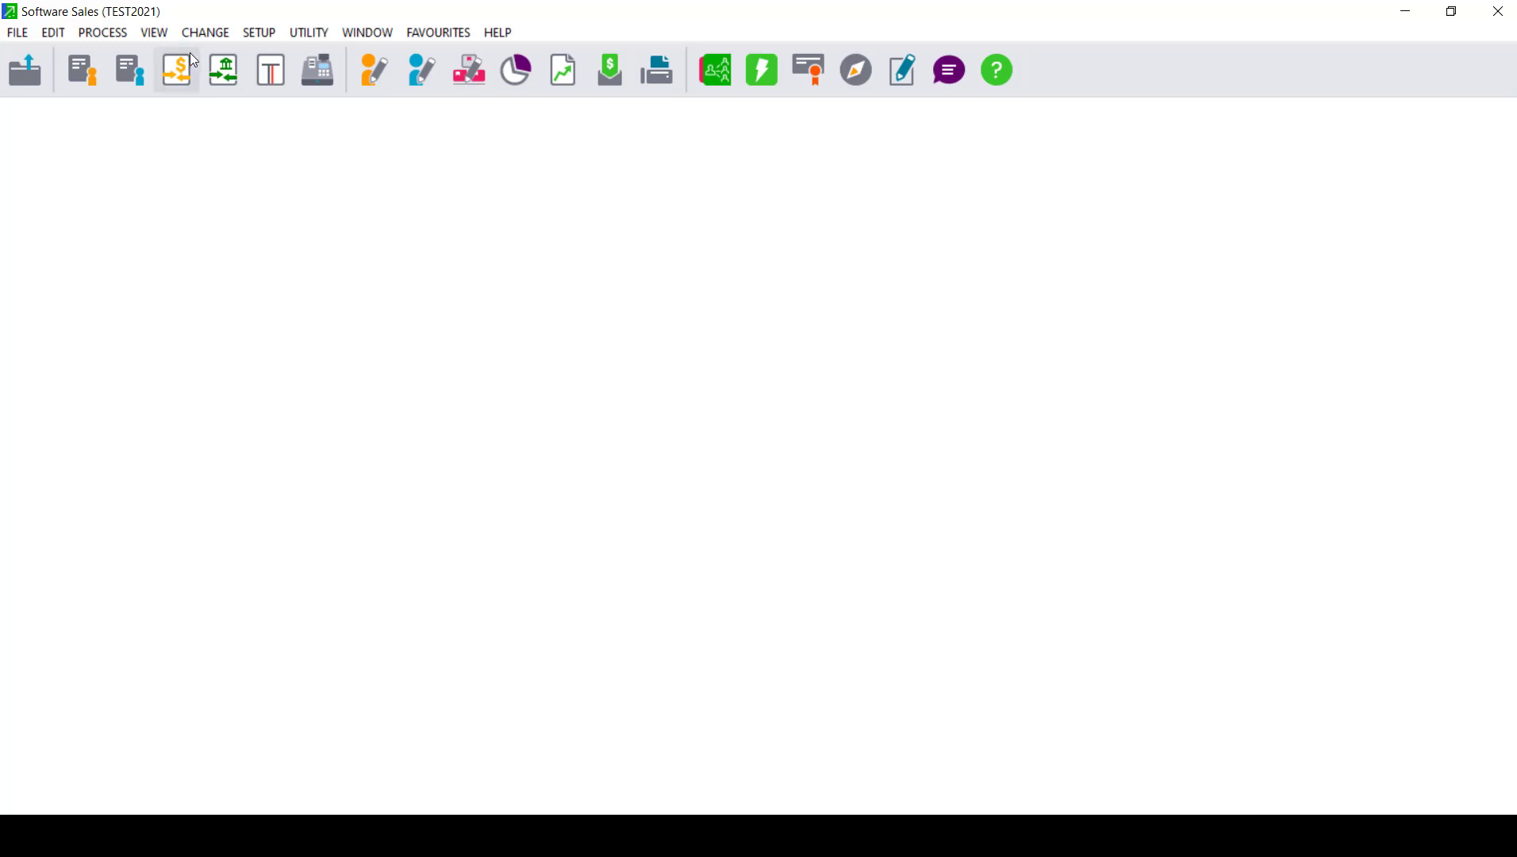
click(154, 31)
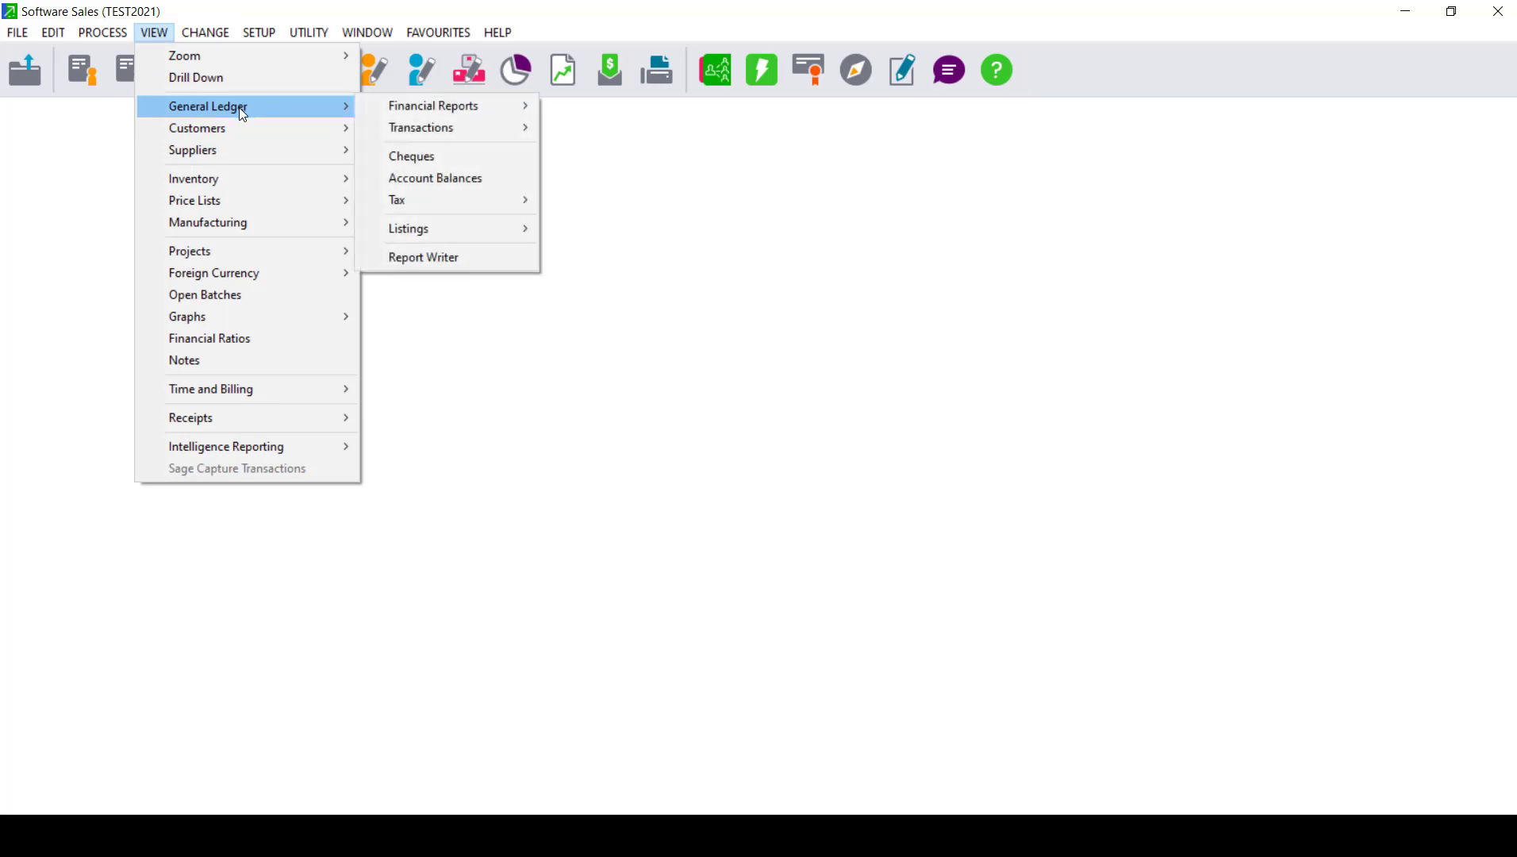
mouse_move(421, 127)
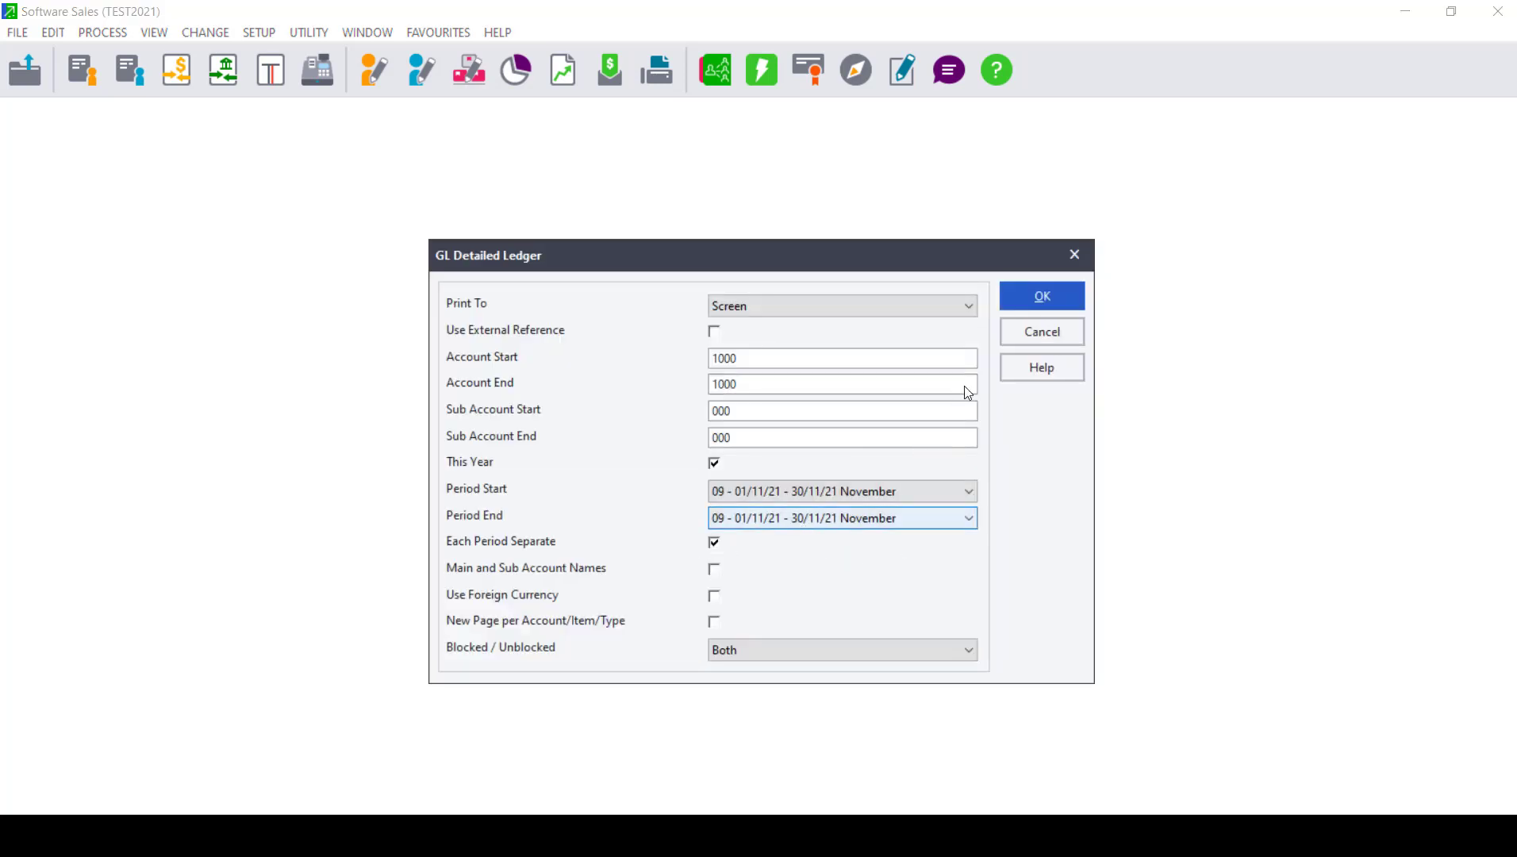
click(1041, 296)
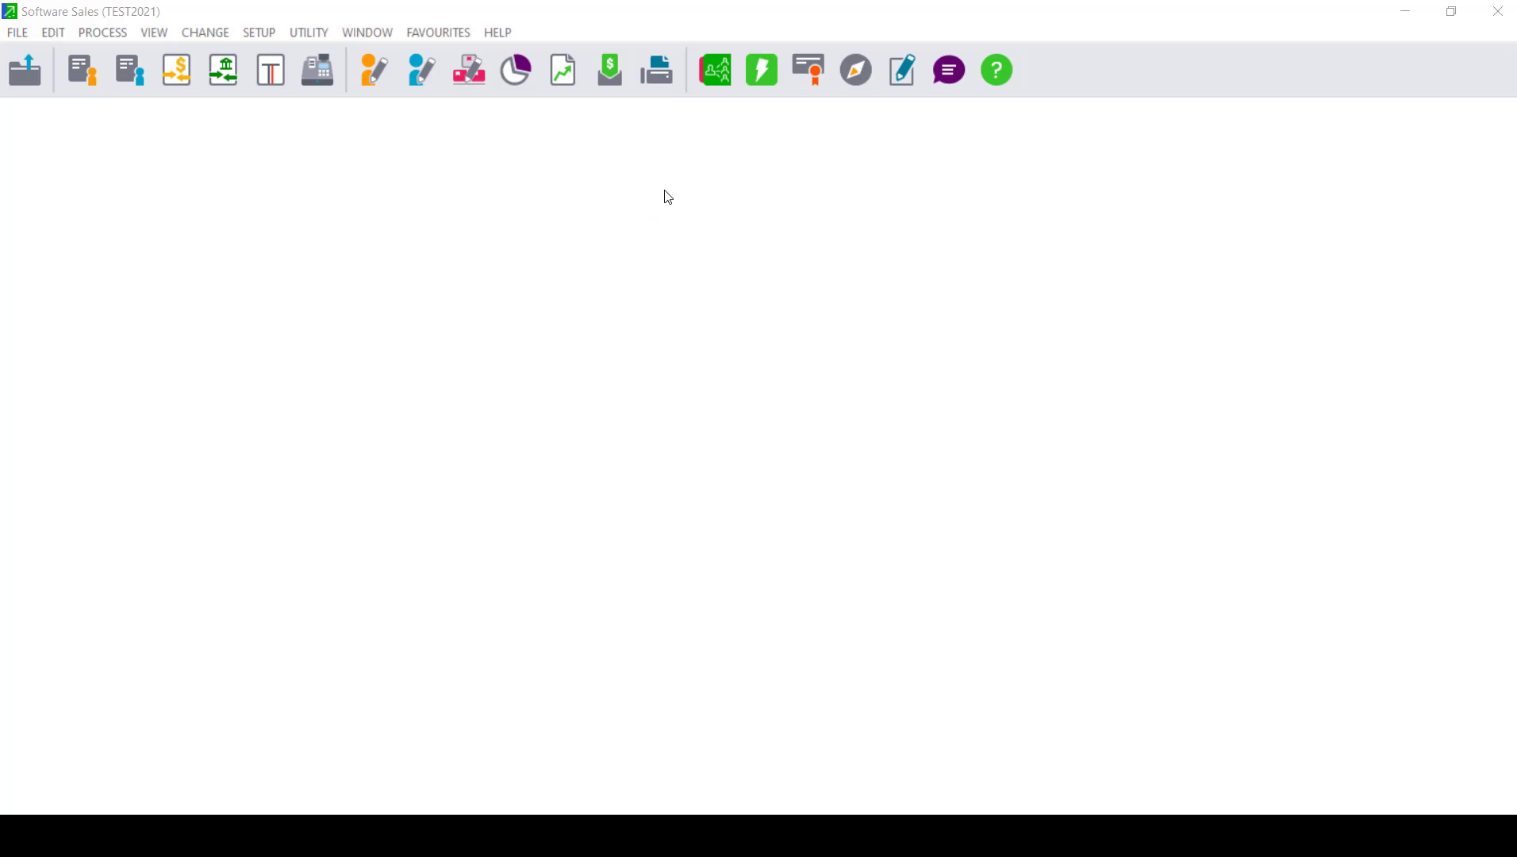
Open Setup > Entry Types and confirm the password
click(258, 32)
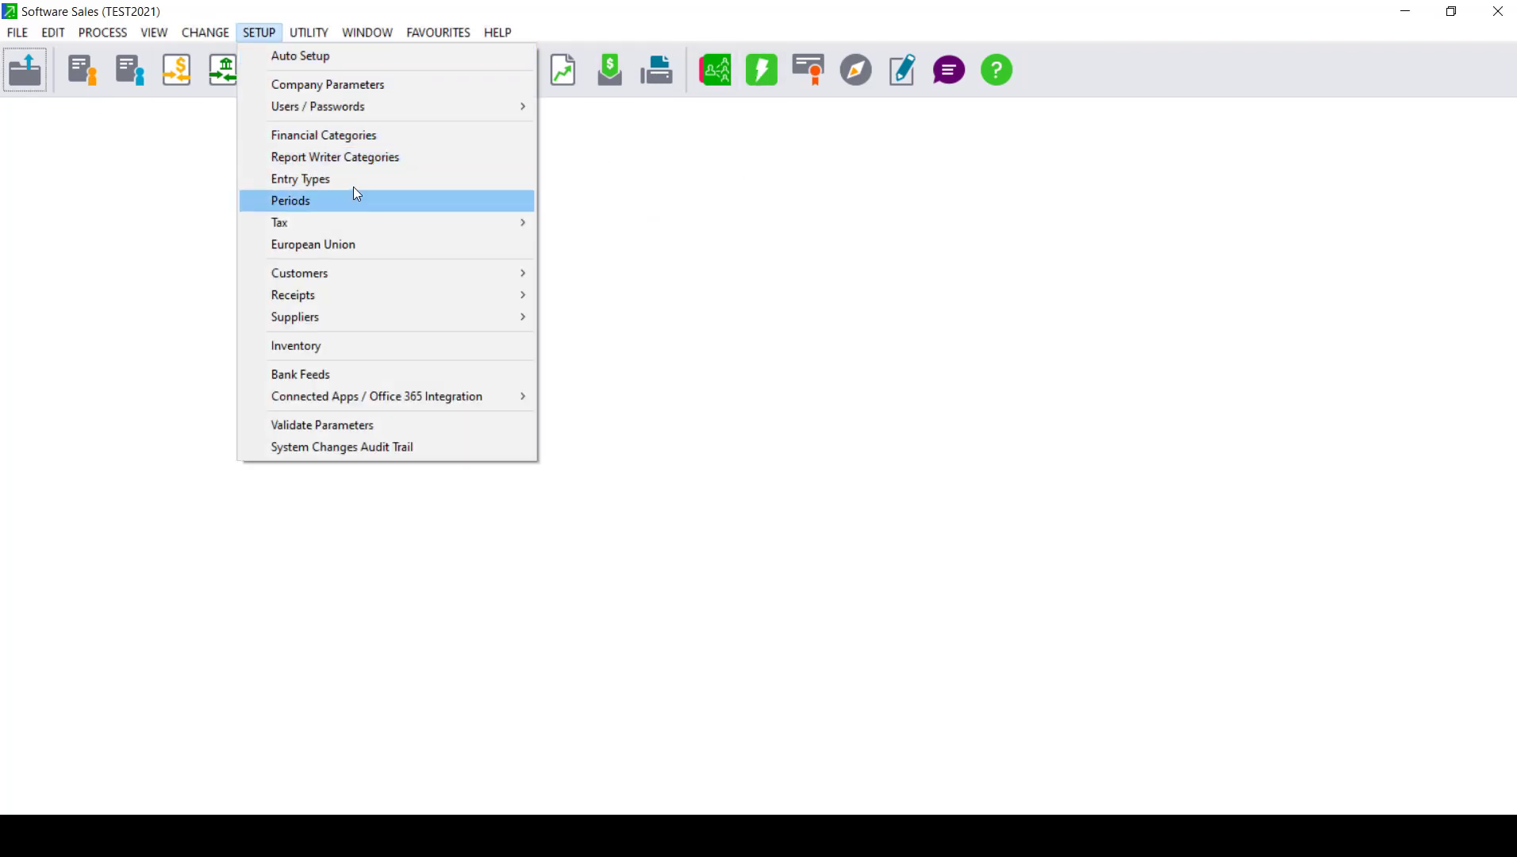
click(290, 200)
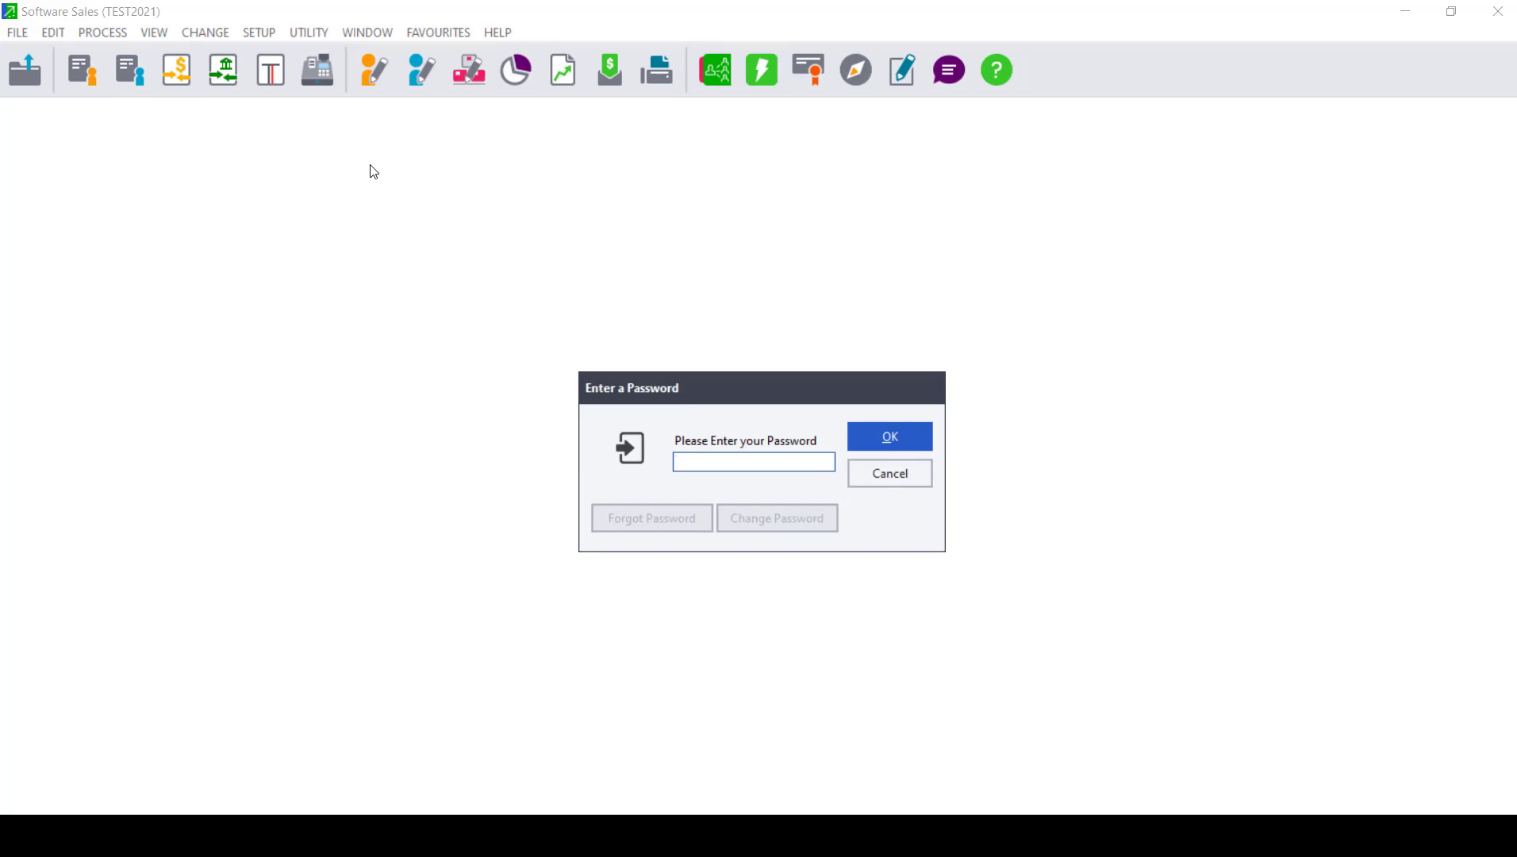
mouse_move(378, 163)
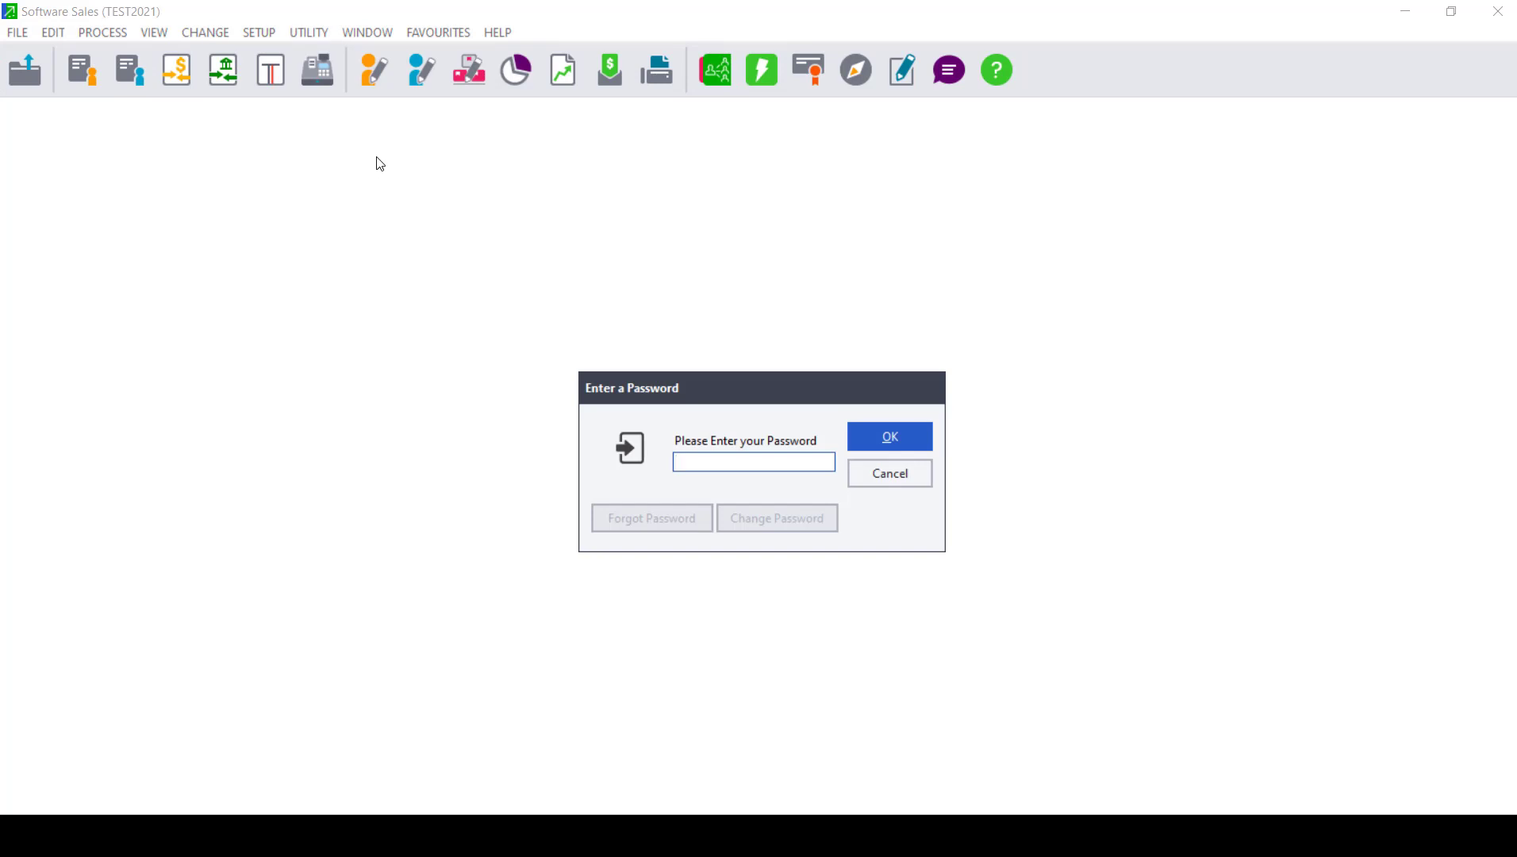
text(•)
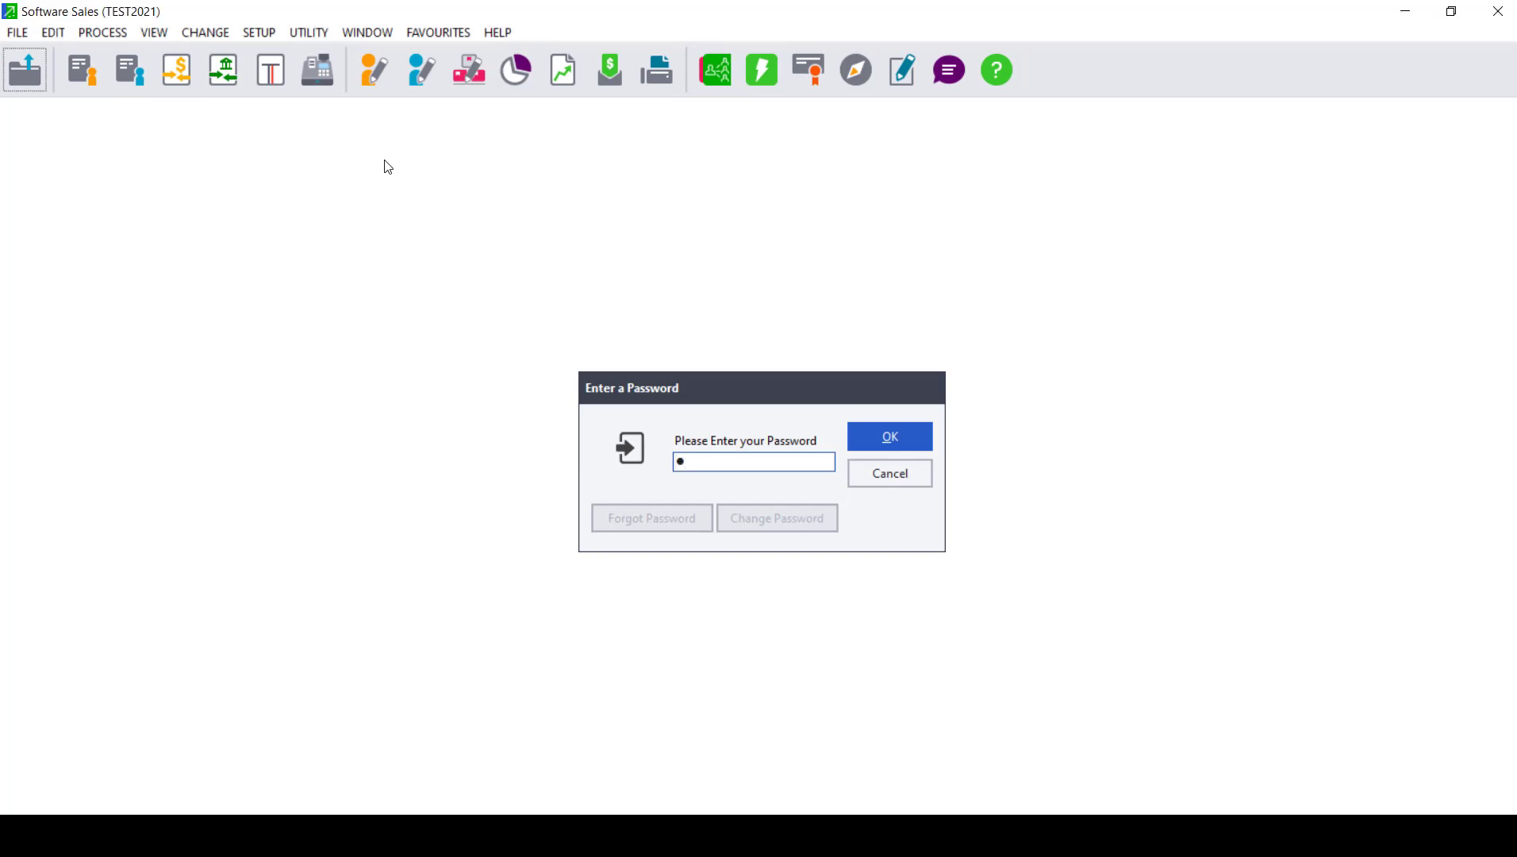
click(888, 436)
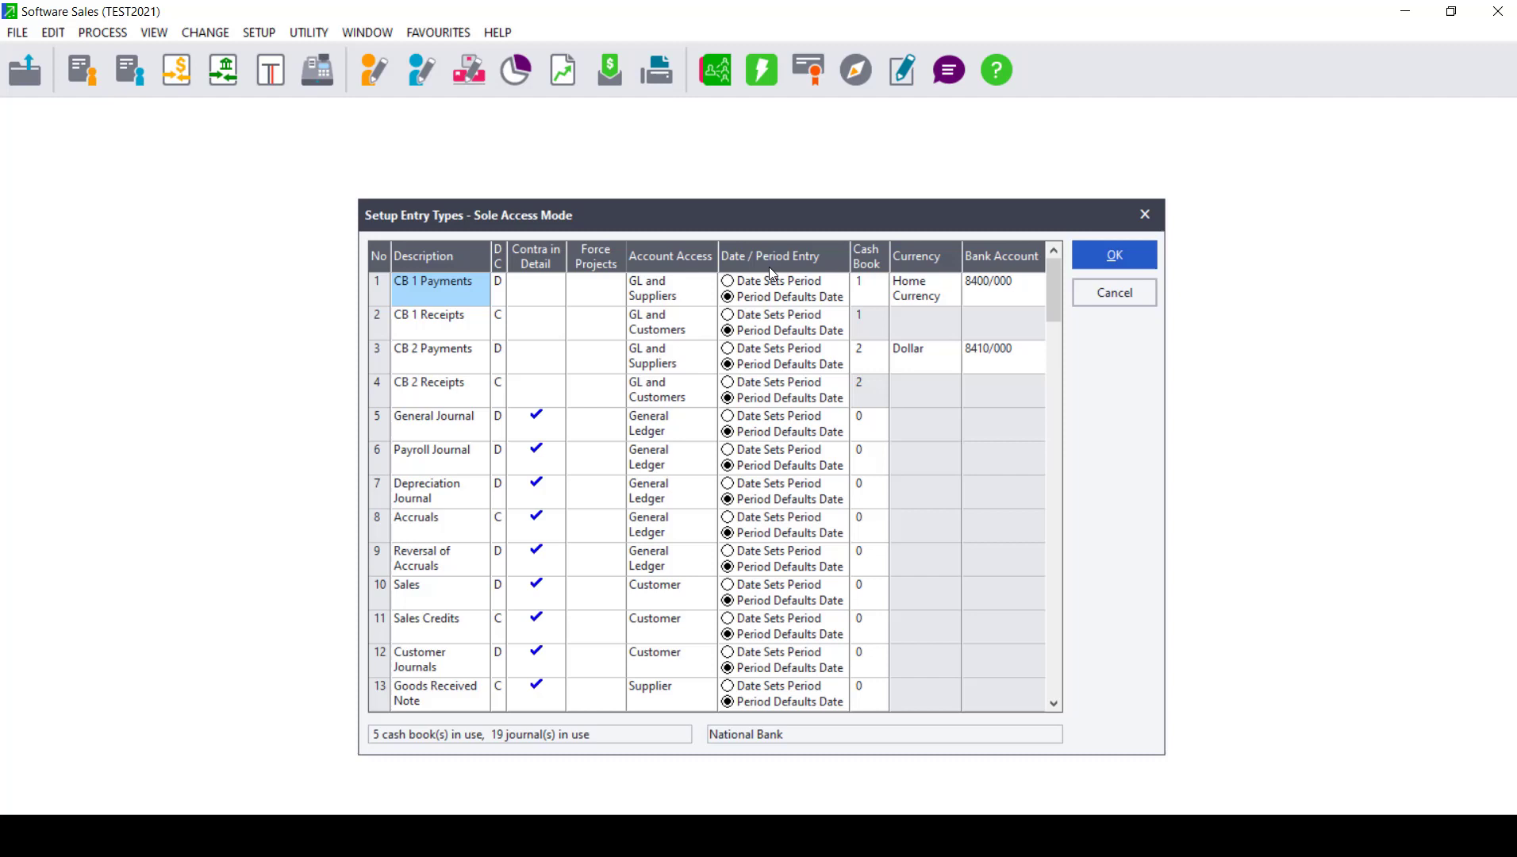
mouse_move(808, 274)
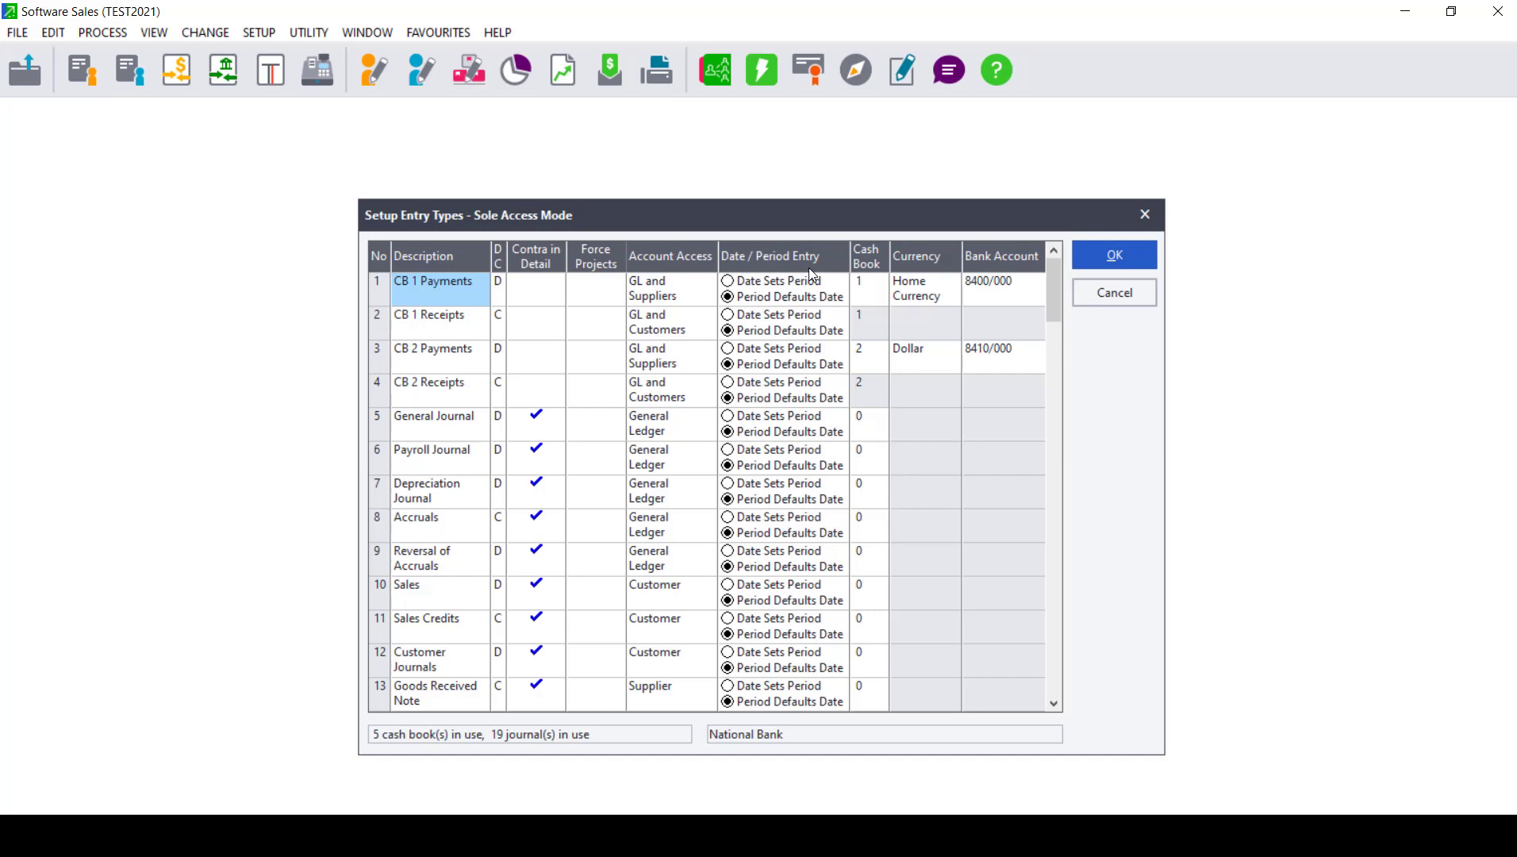
mouse_move(750, 293)
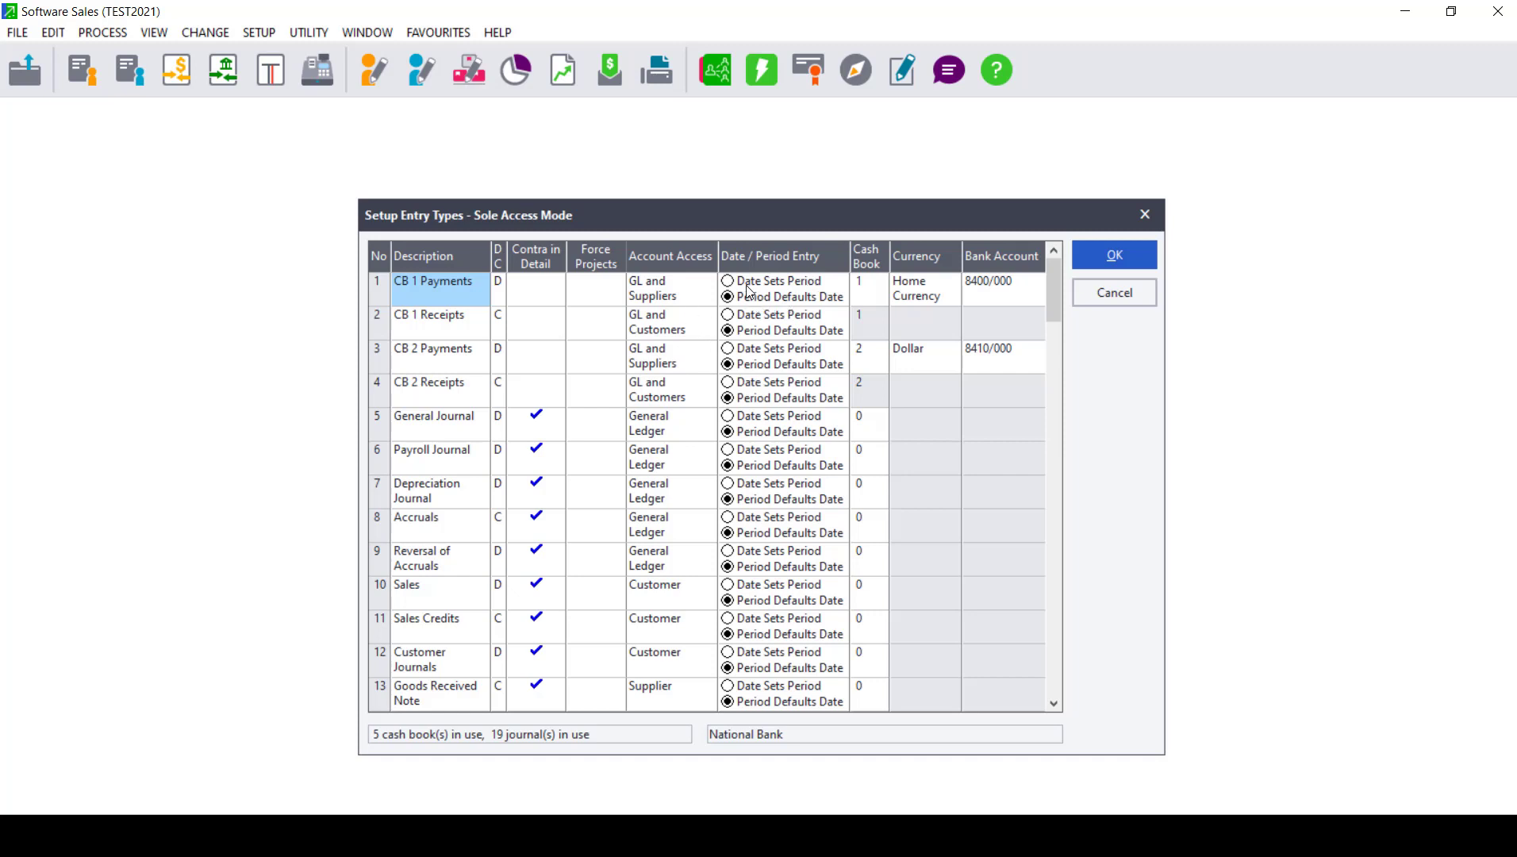
Switch CB 1 Payments to Date Sets Period
click(728, 282)
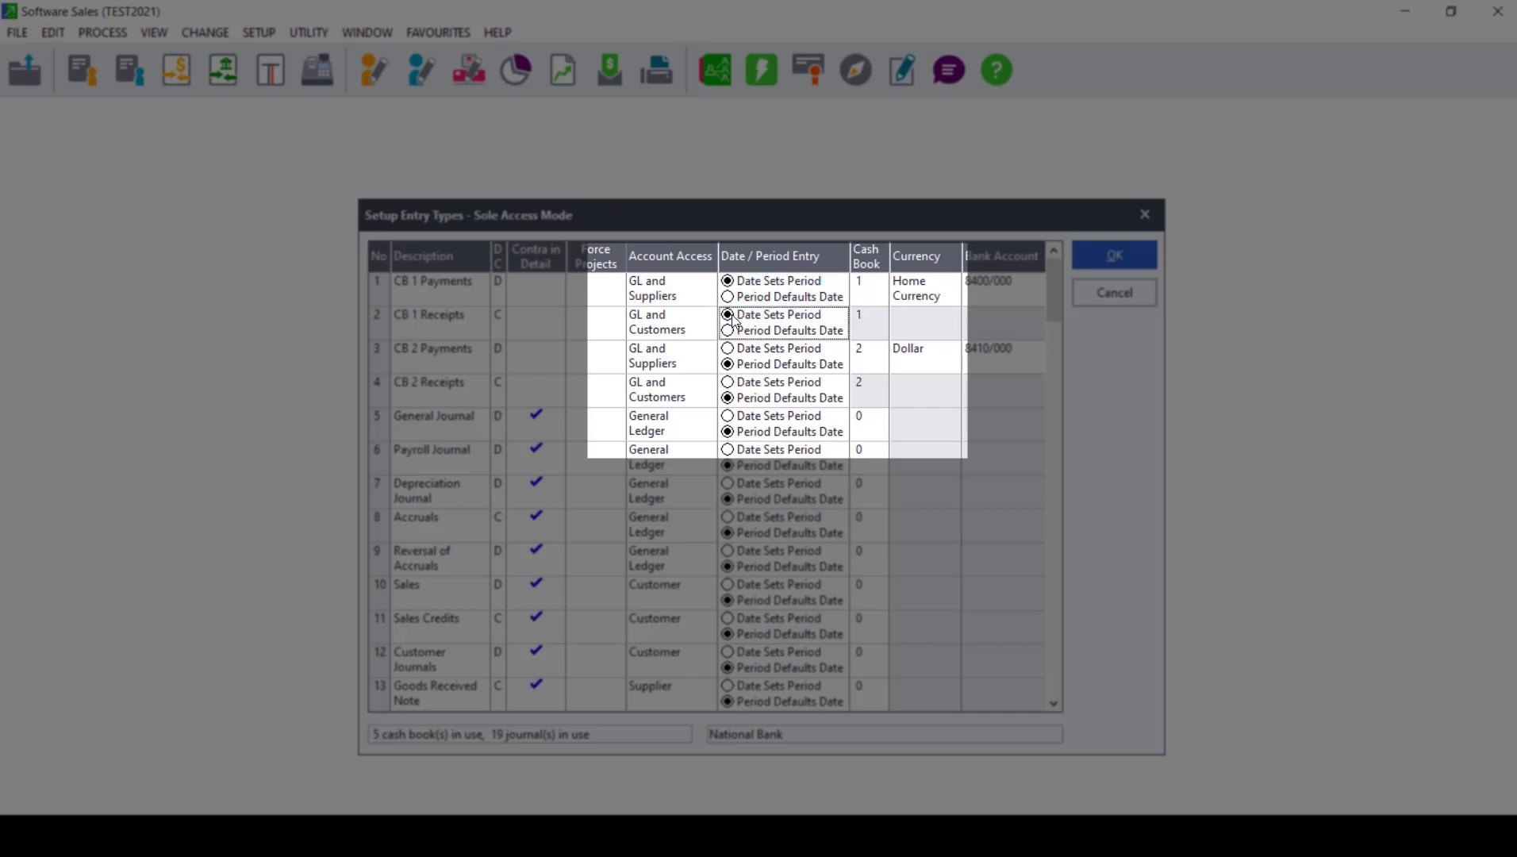
mouse_move(745, 300)
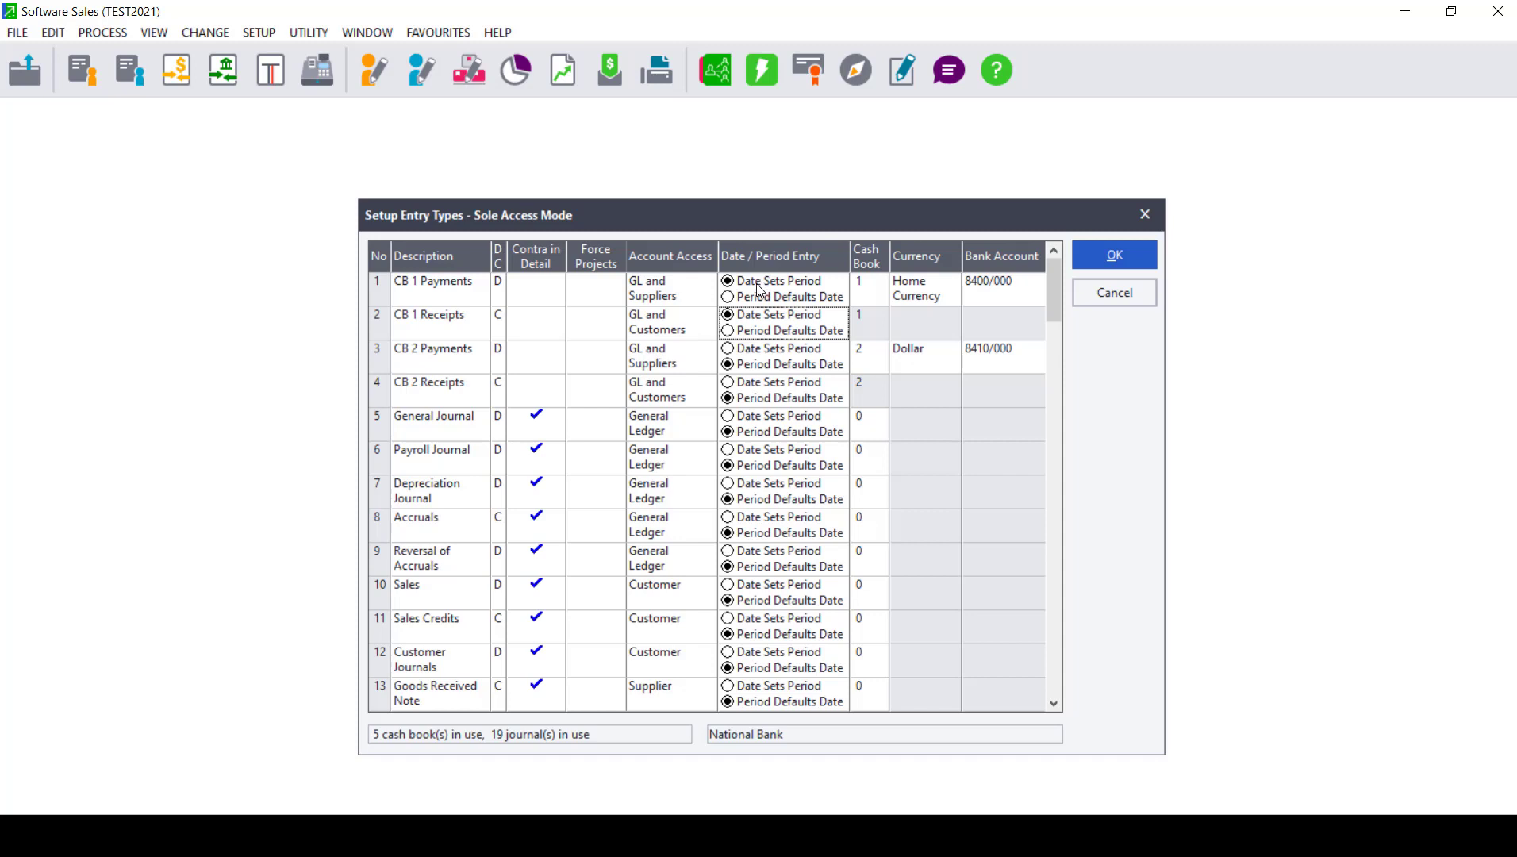
mouse_move(932, 296)
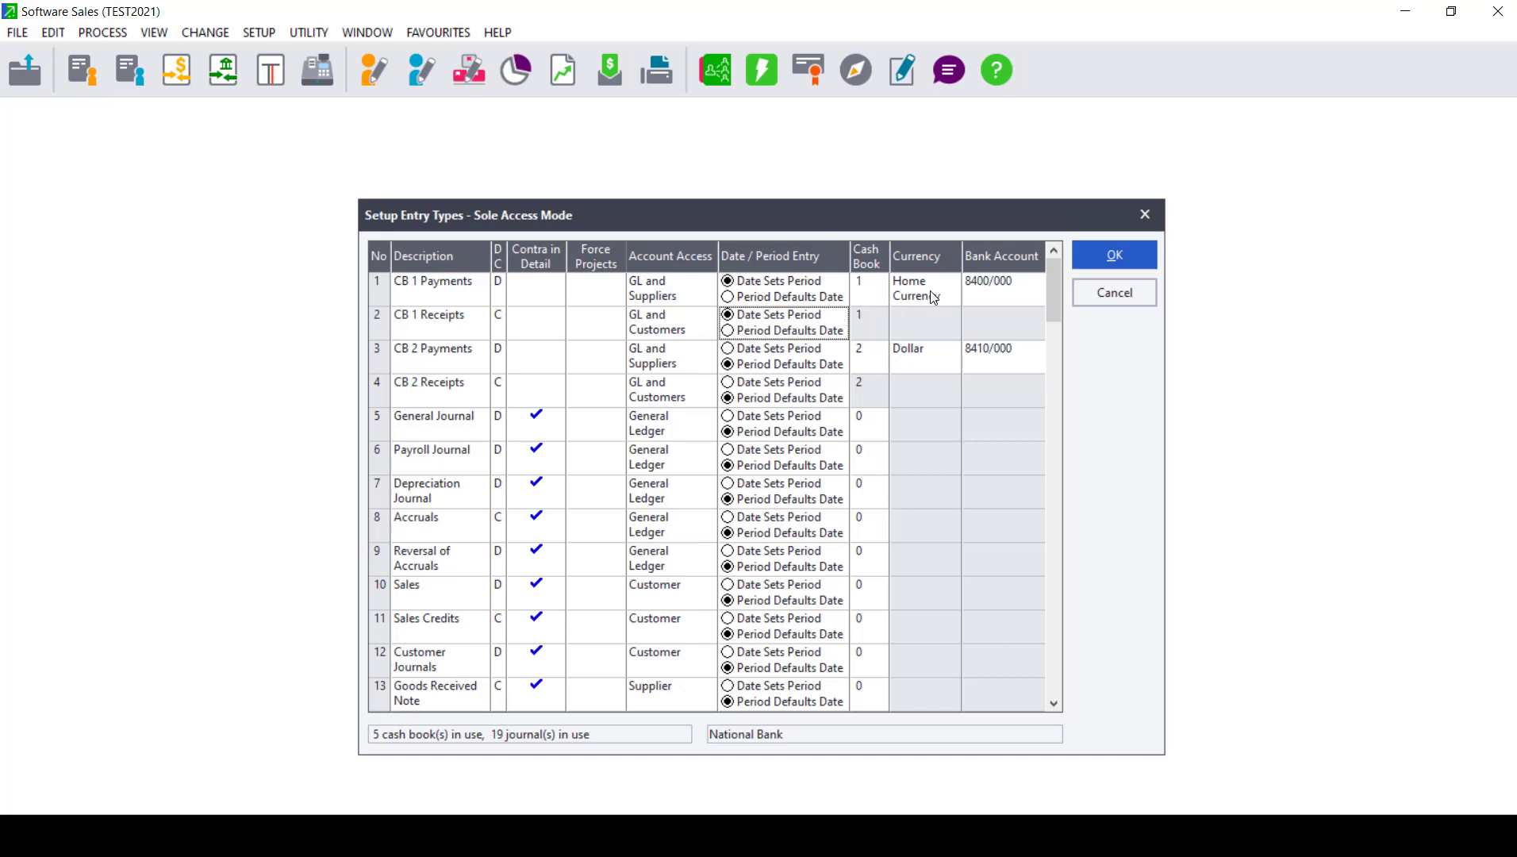